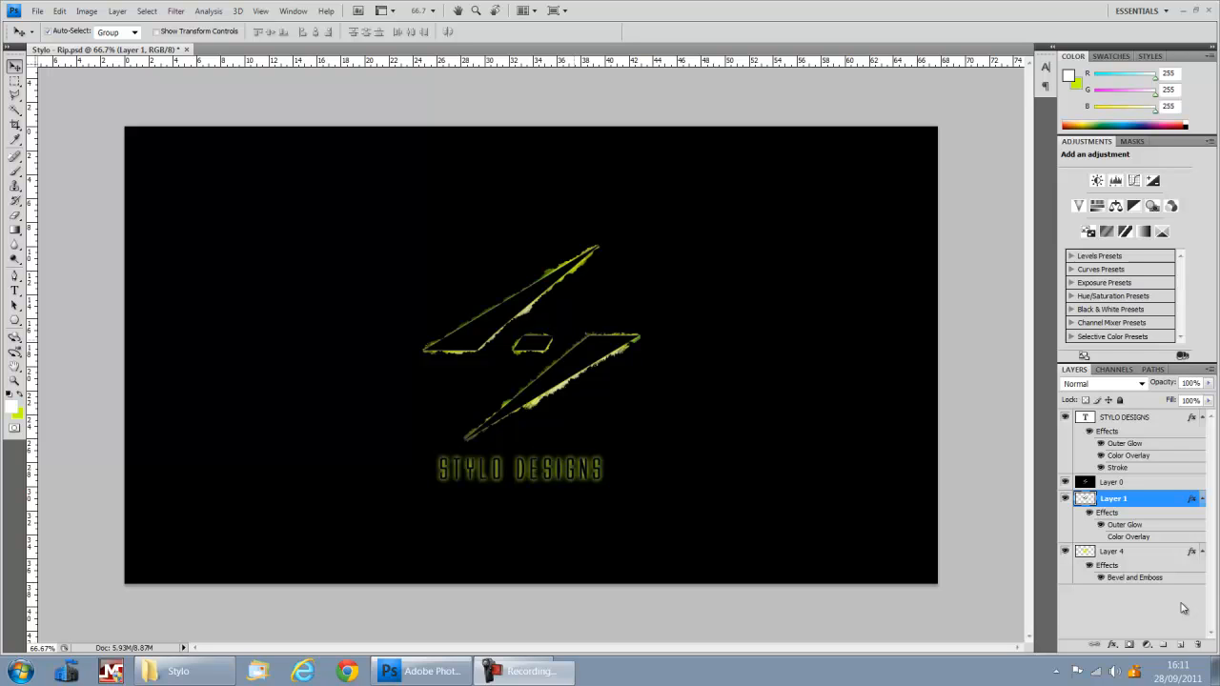
mouse_move(637, 328)
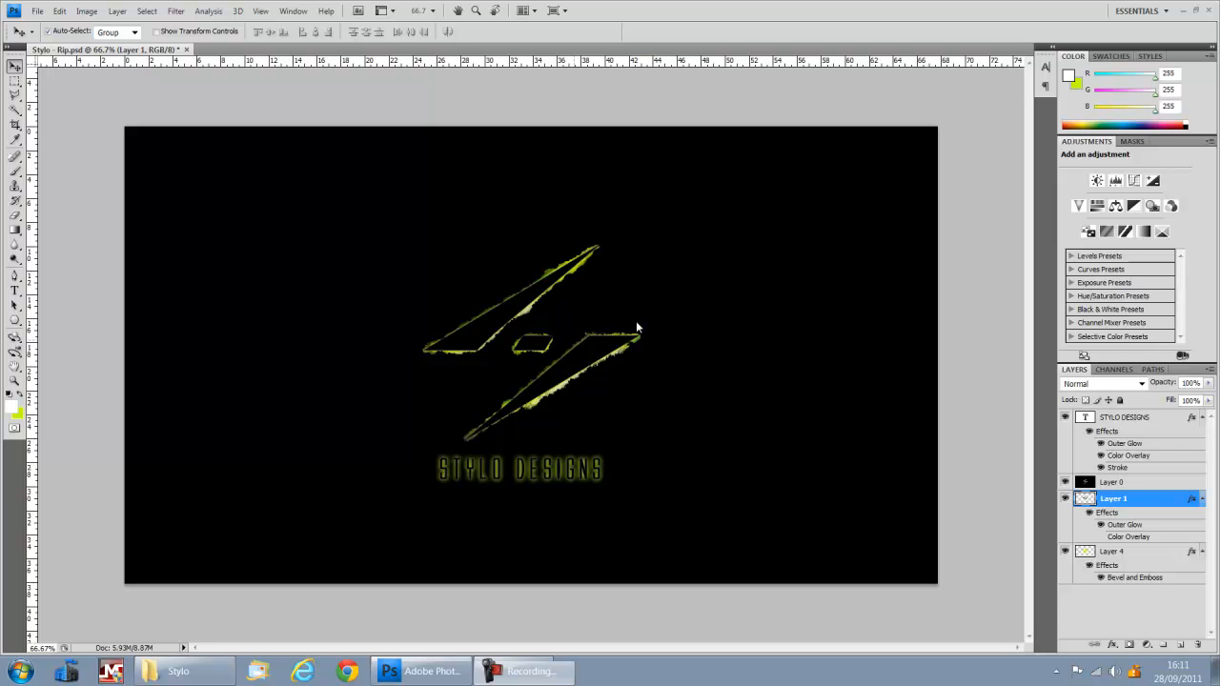
mouse_move(556, 445)
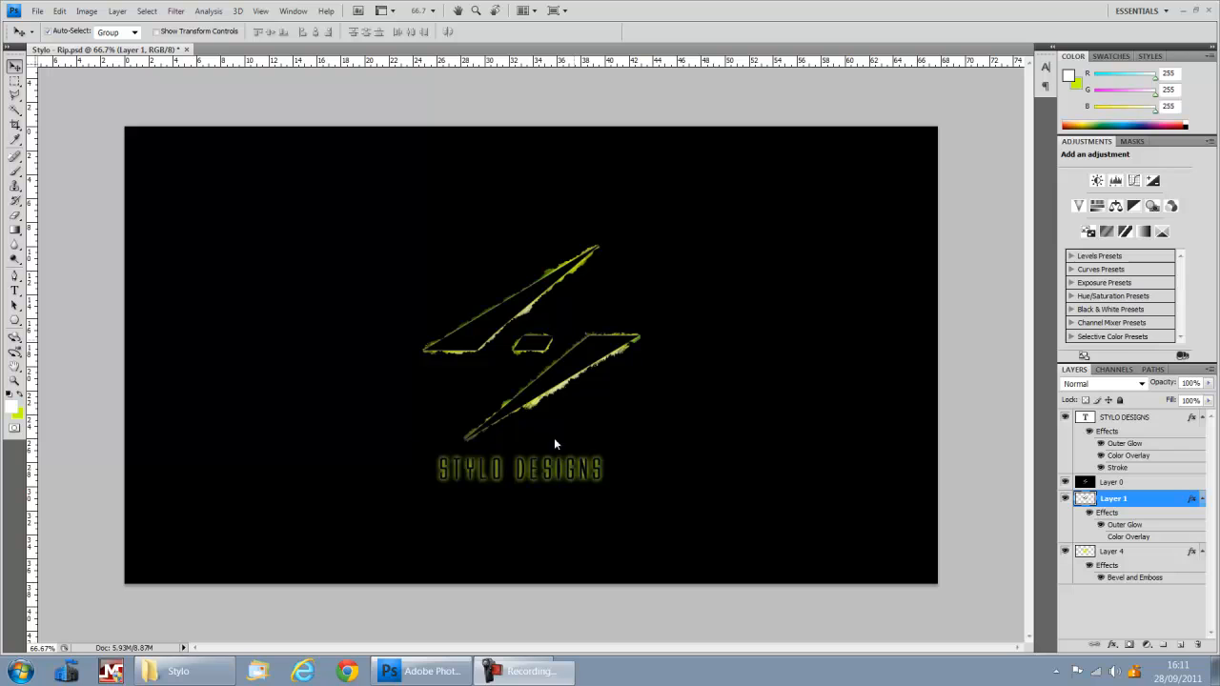
mouse_move(709, 452)
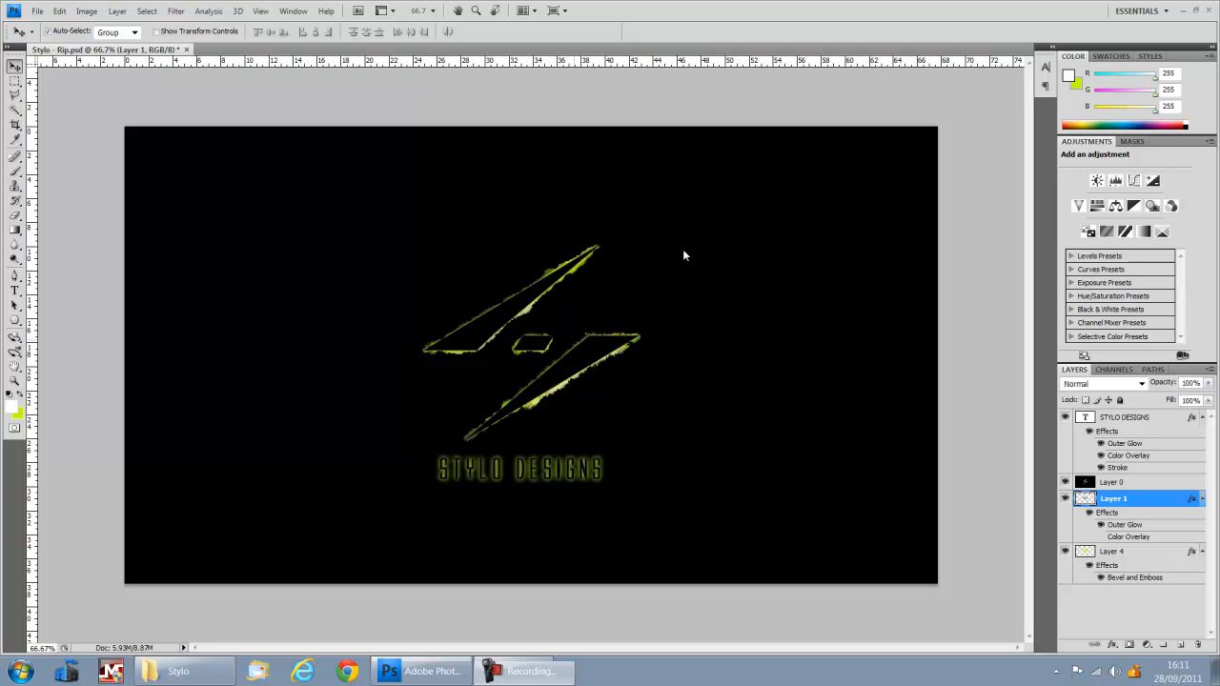
mouse_move(507, 324)
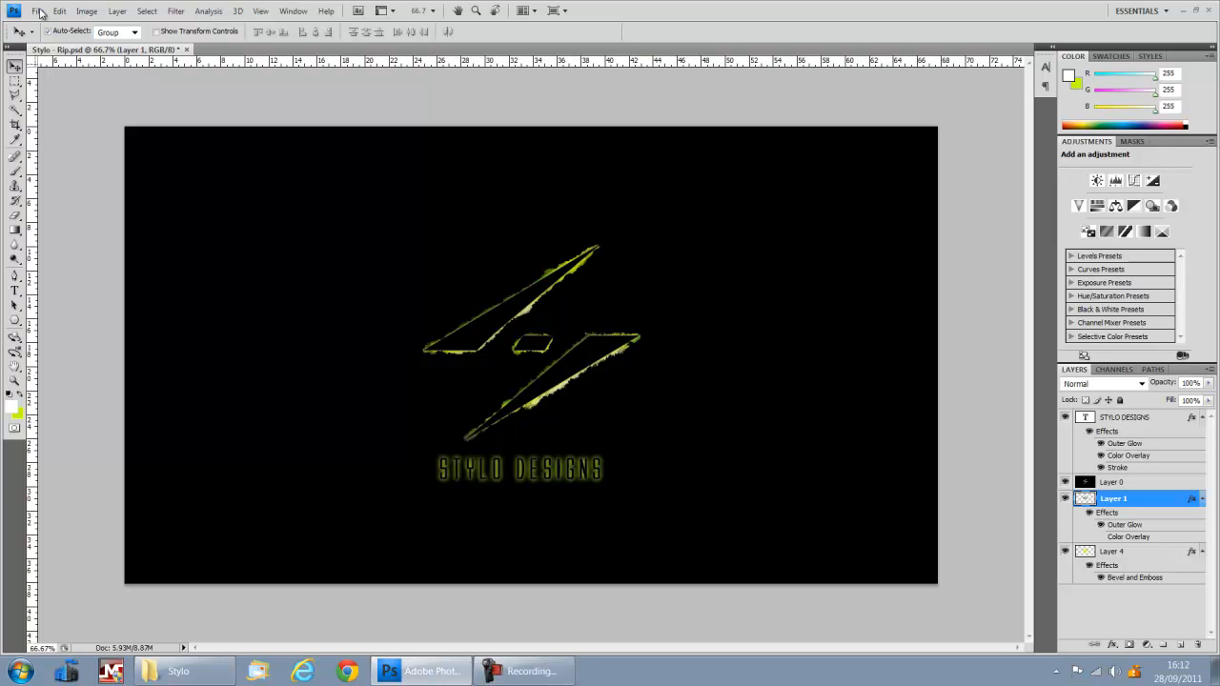
Create a new 1920×1080 black document with an empty layer, then go to browse for the logo file
left_click(38, 11)
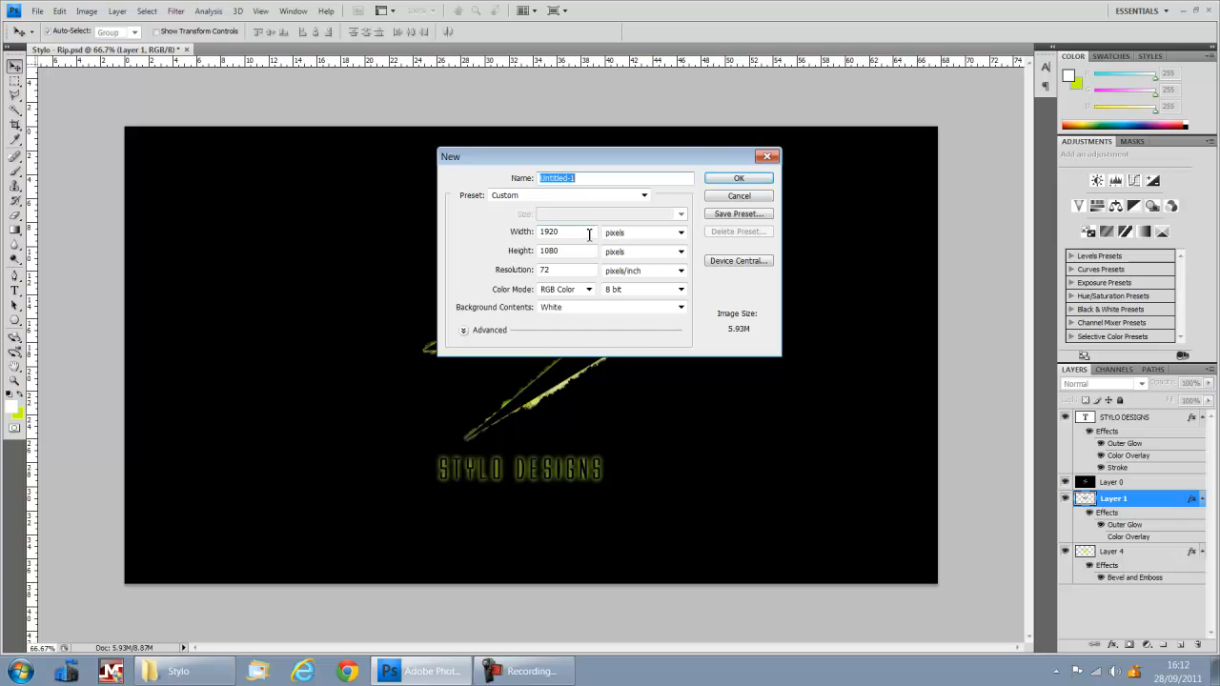
left_click(569, 251)
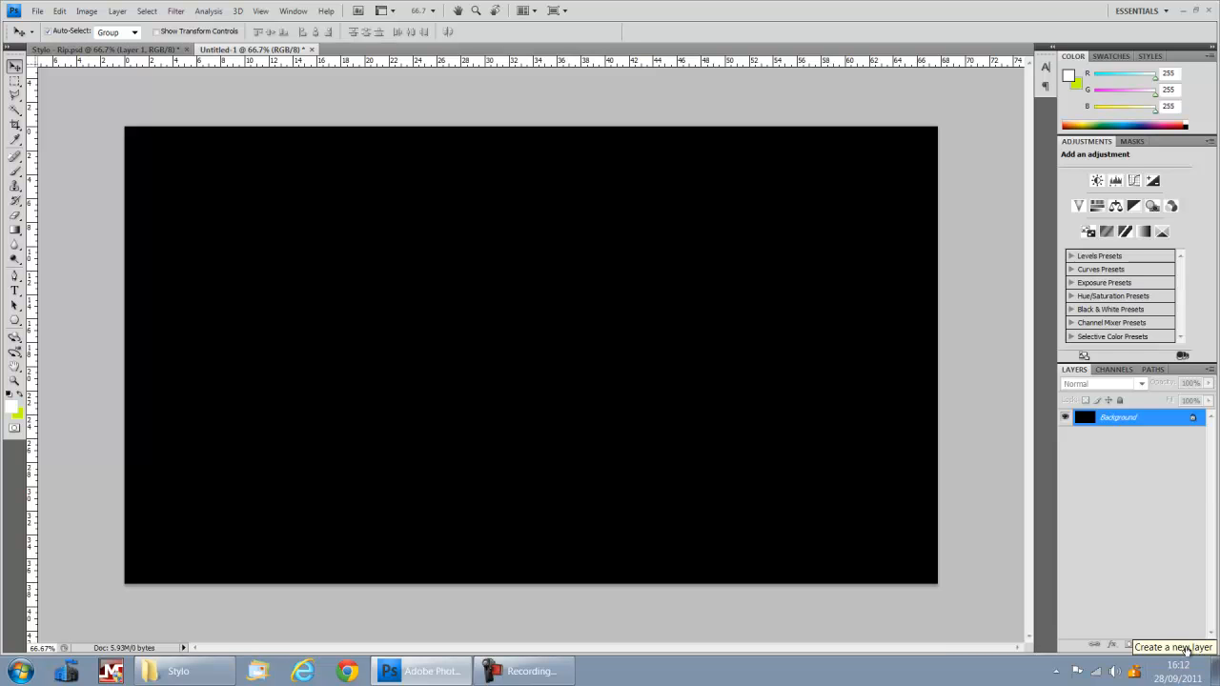
mouse_move(149, 137)
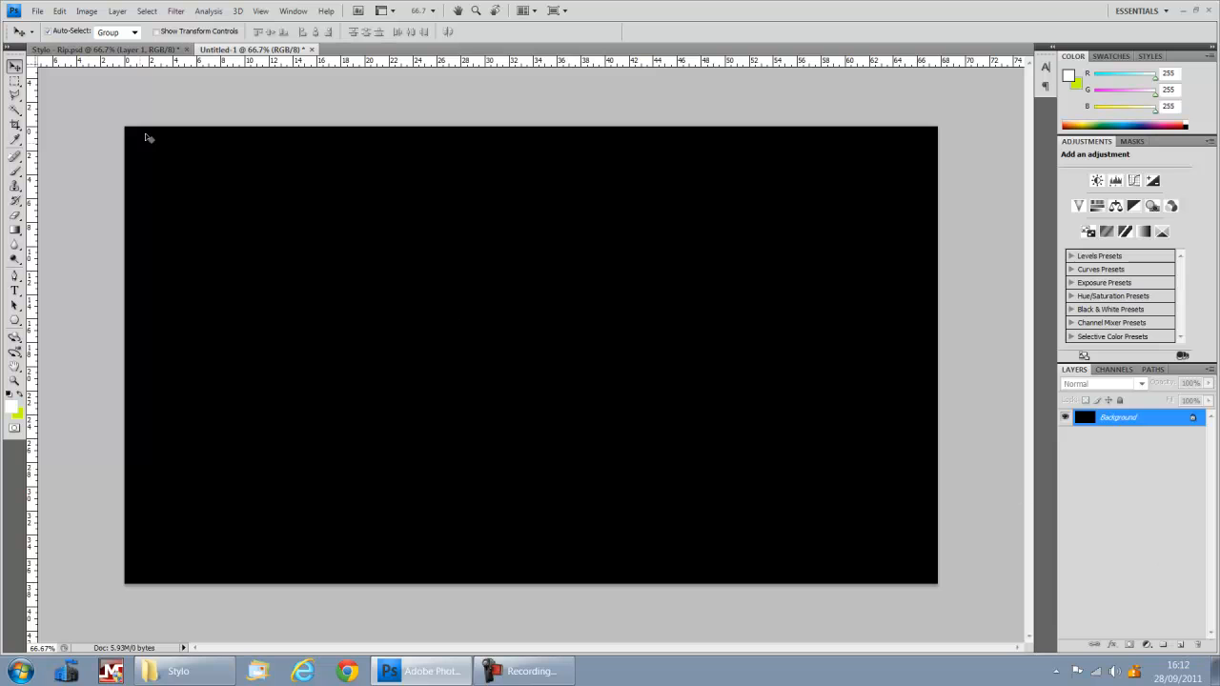
mouse_move(564, 324)
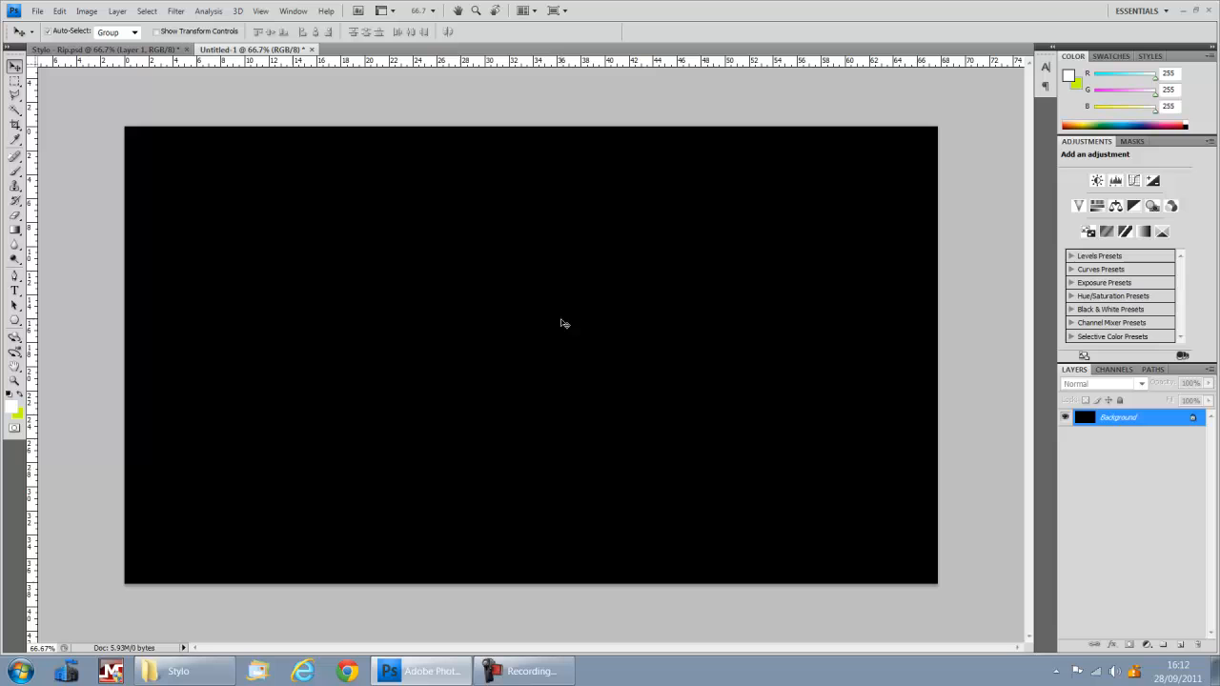
mouse_move(1121, 534)
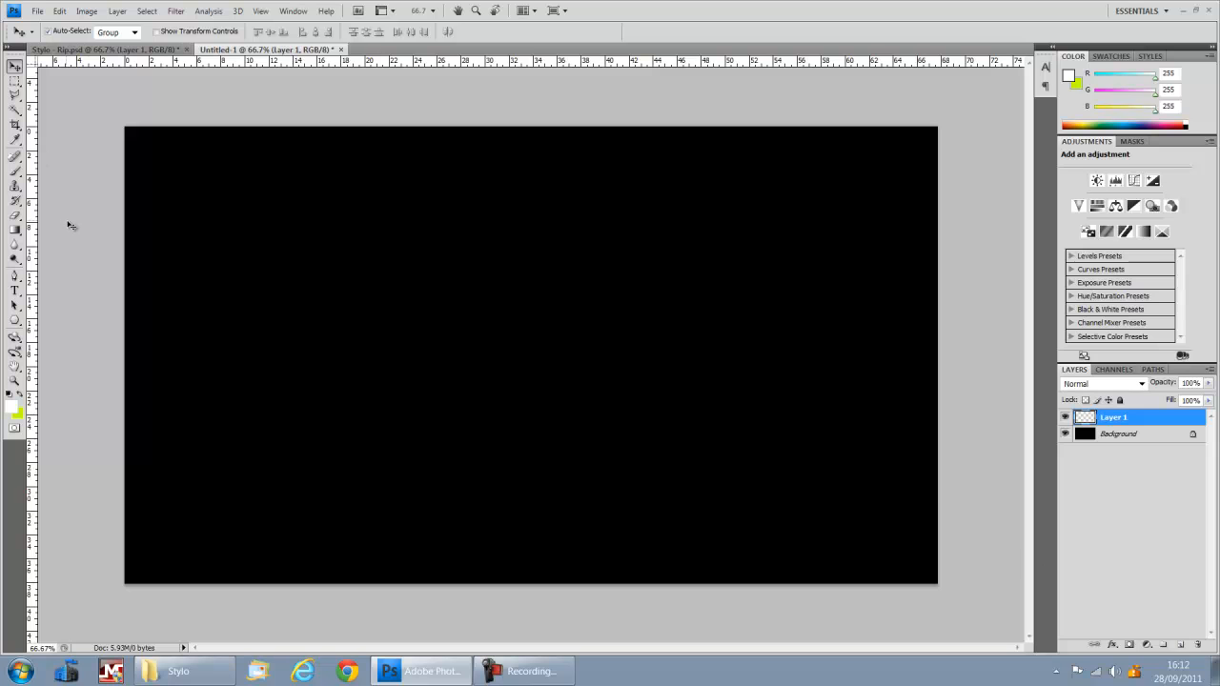
left_click(38, 12)
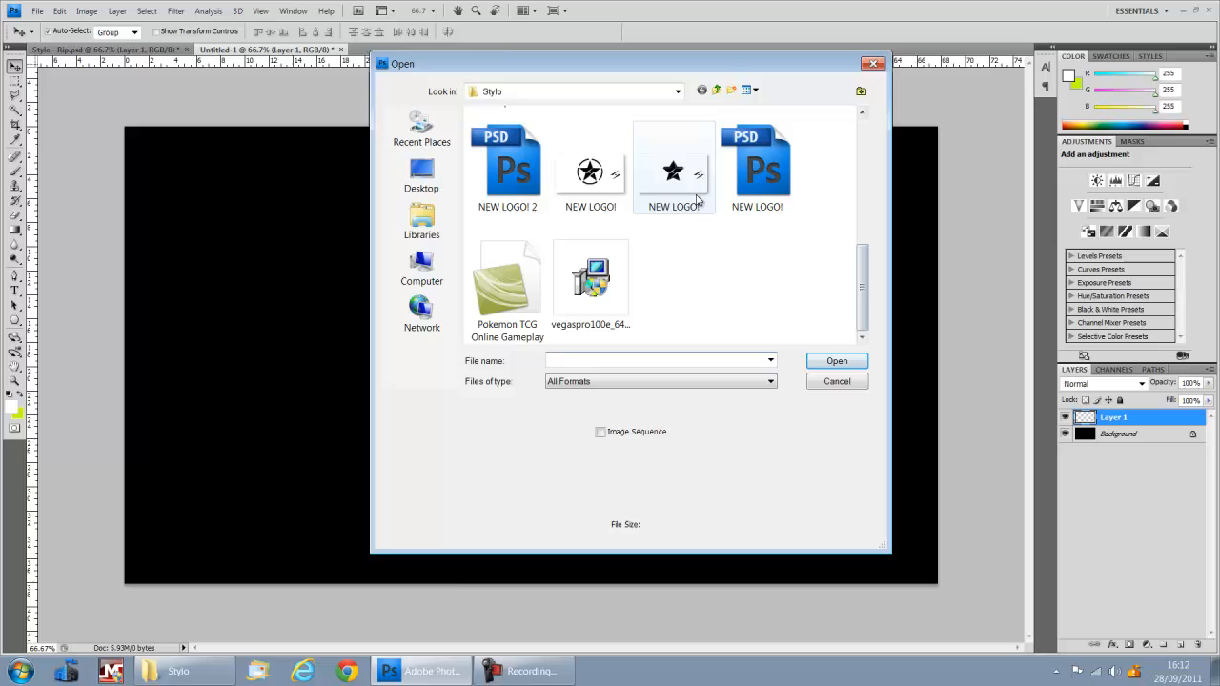
Bring the NEW LOGO! star-and-lightning image into Photoshop
double_click(675, 171)
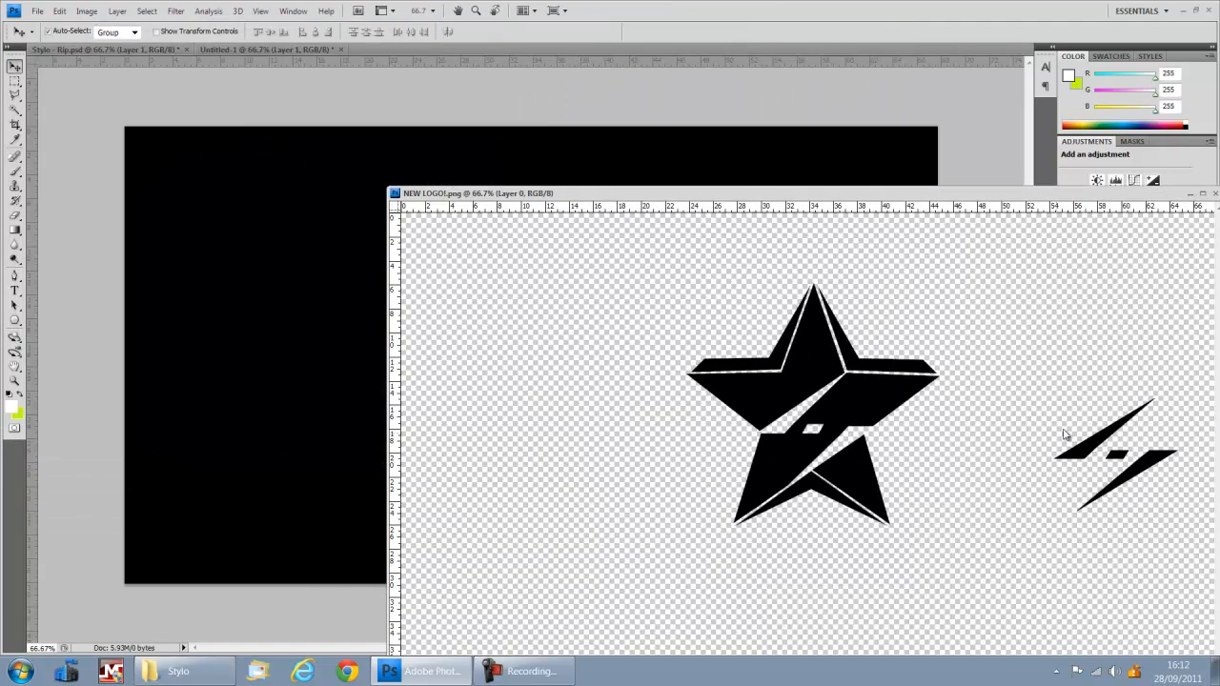
mouse_move(282, 114)
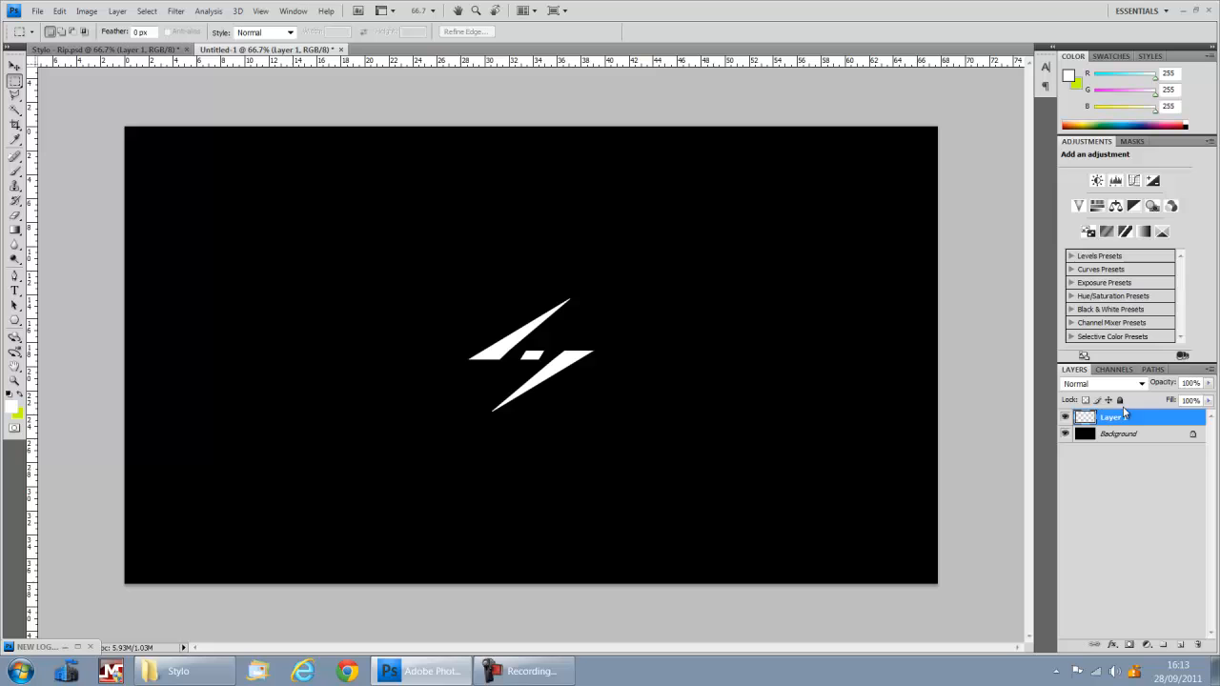
Scale the white lightning shape up with Free Transform so it fills the centre of the canvas
left_click(59, 11)
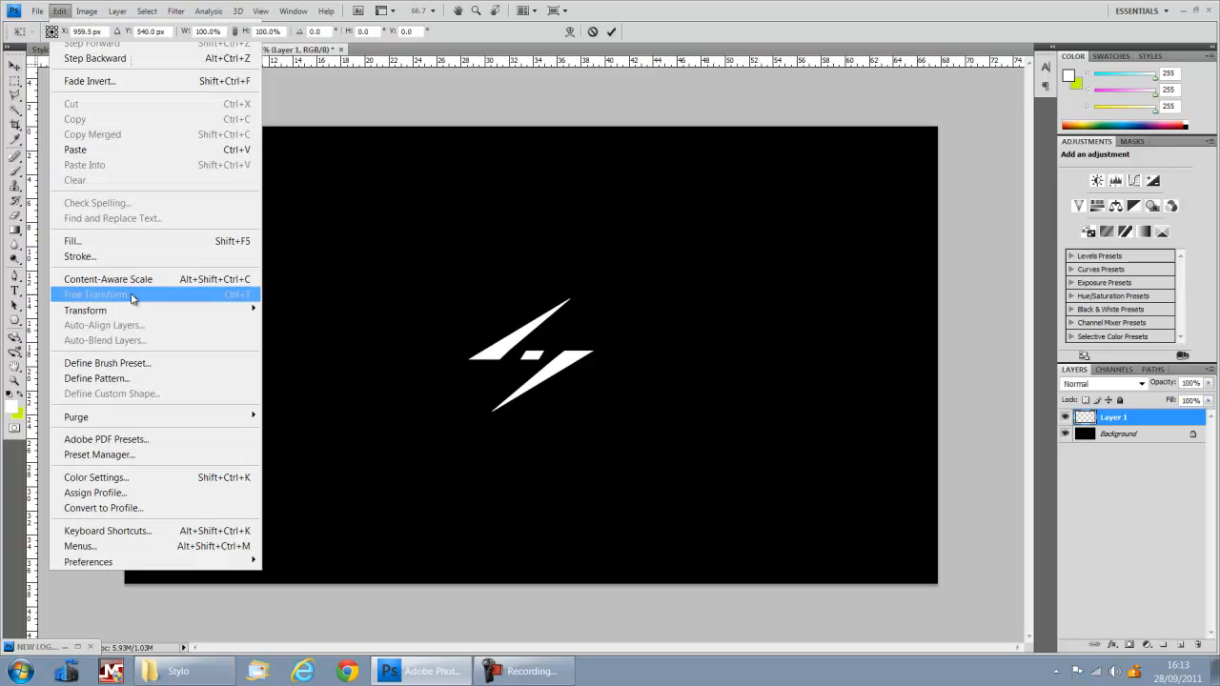
left_click(96, 294)
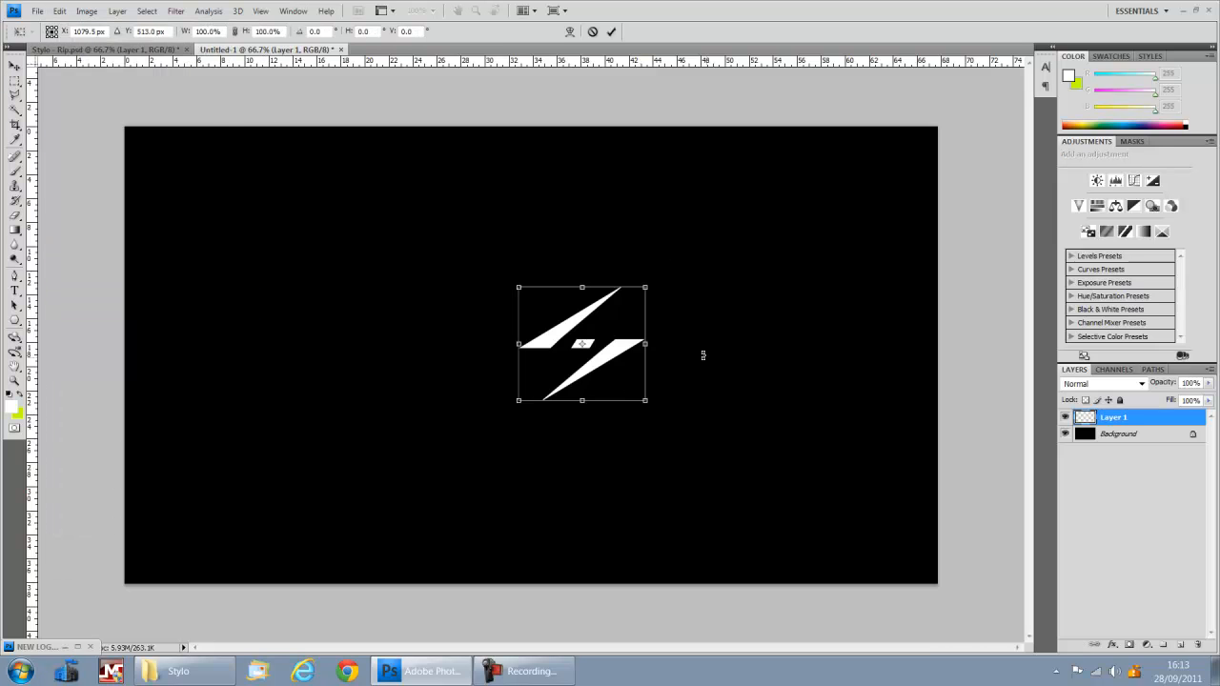
left_click_drag(645, 286, 698, 238)
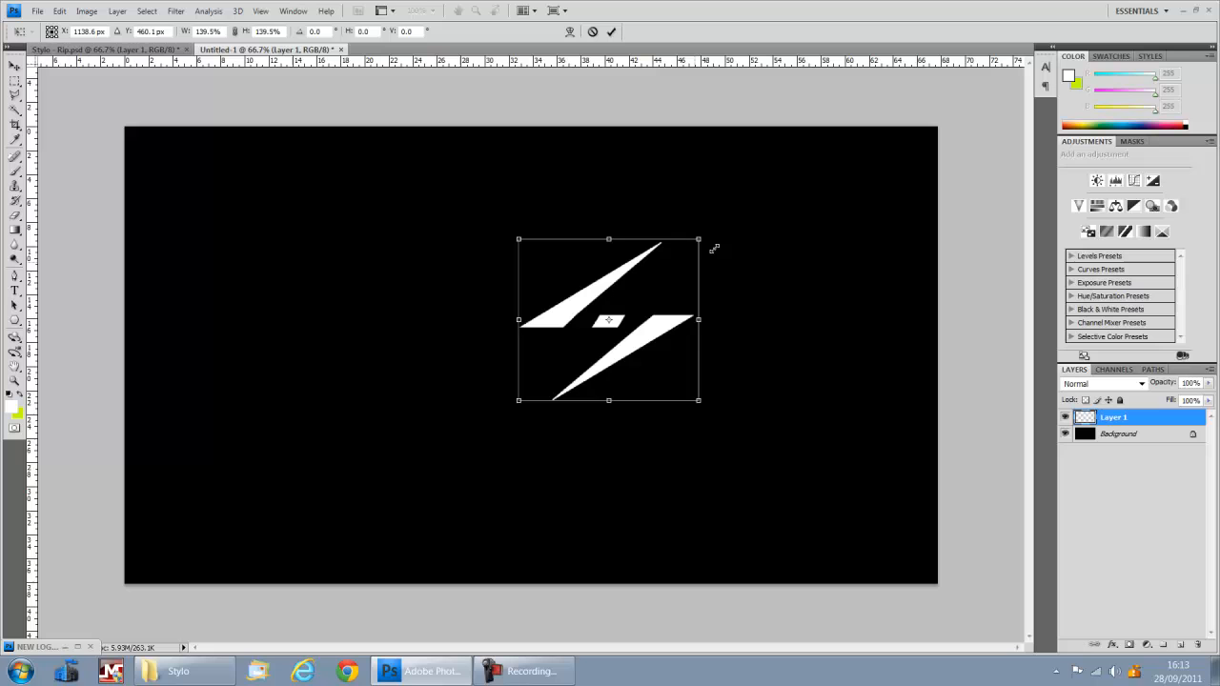
left_click_drag(608, 320, 539, 344)
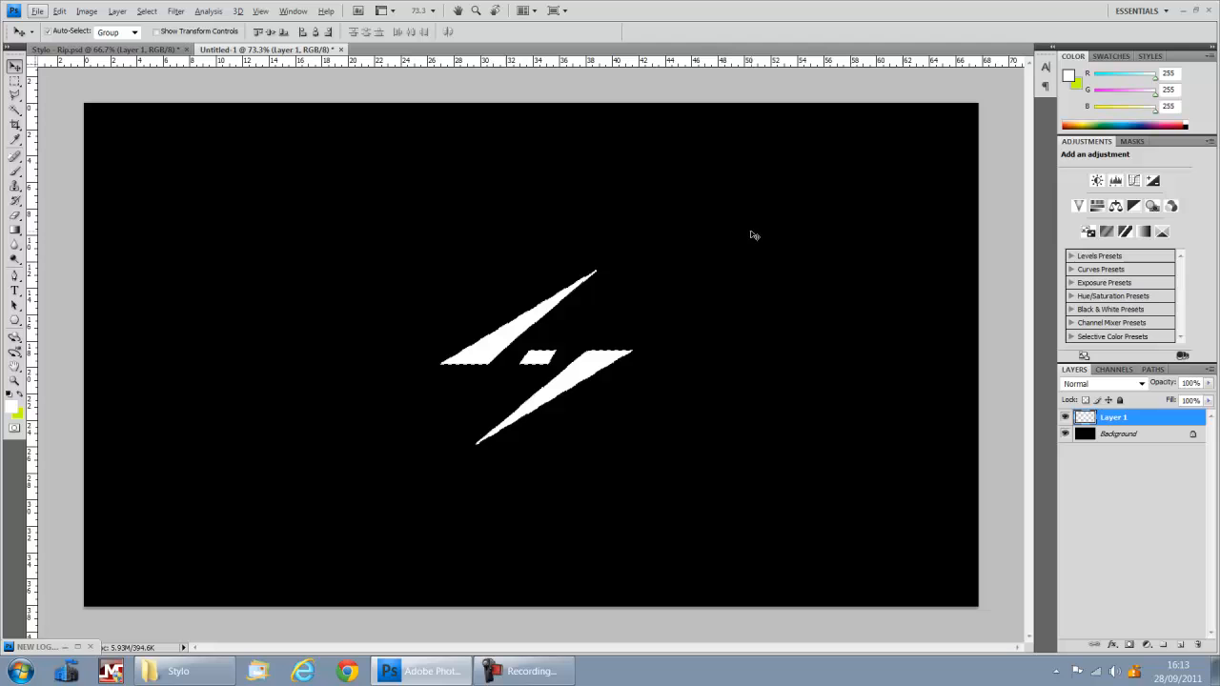
mouse_move(1140, 443)
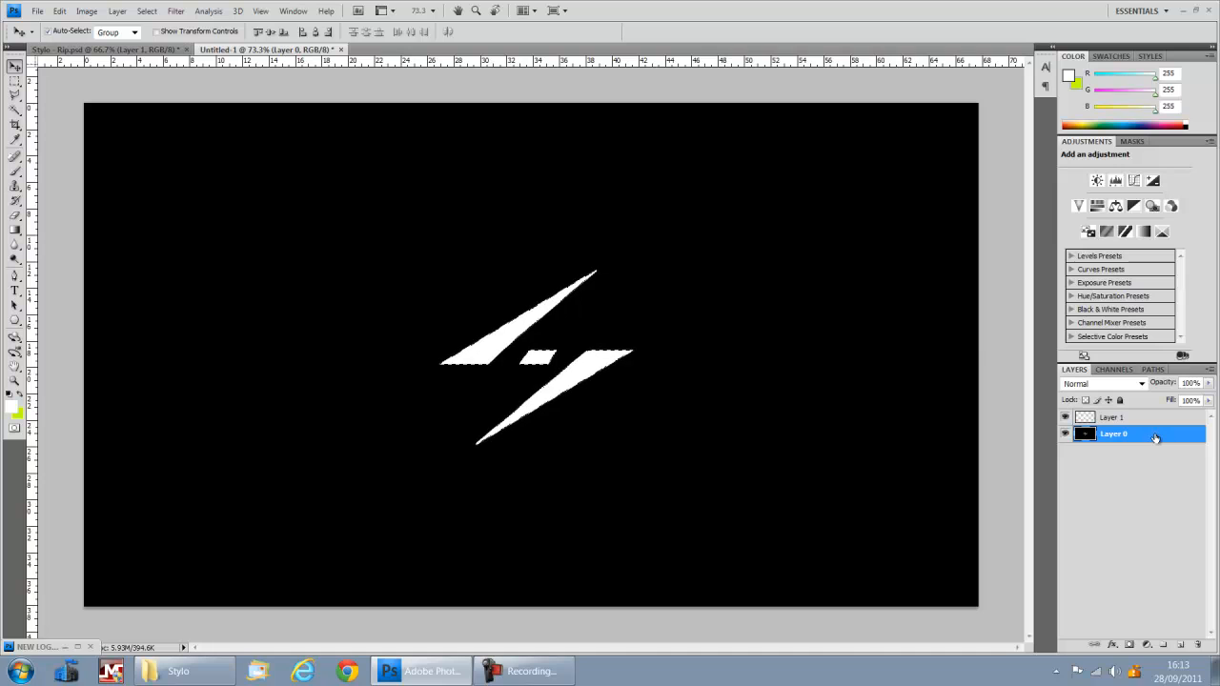
Hide the white lightning Layer 1 so the bolt shows as a transparent cutout in Layer 0
left_click(1114, 415)
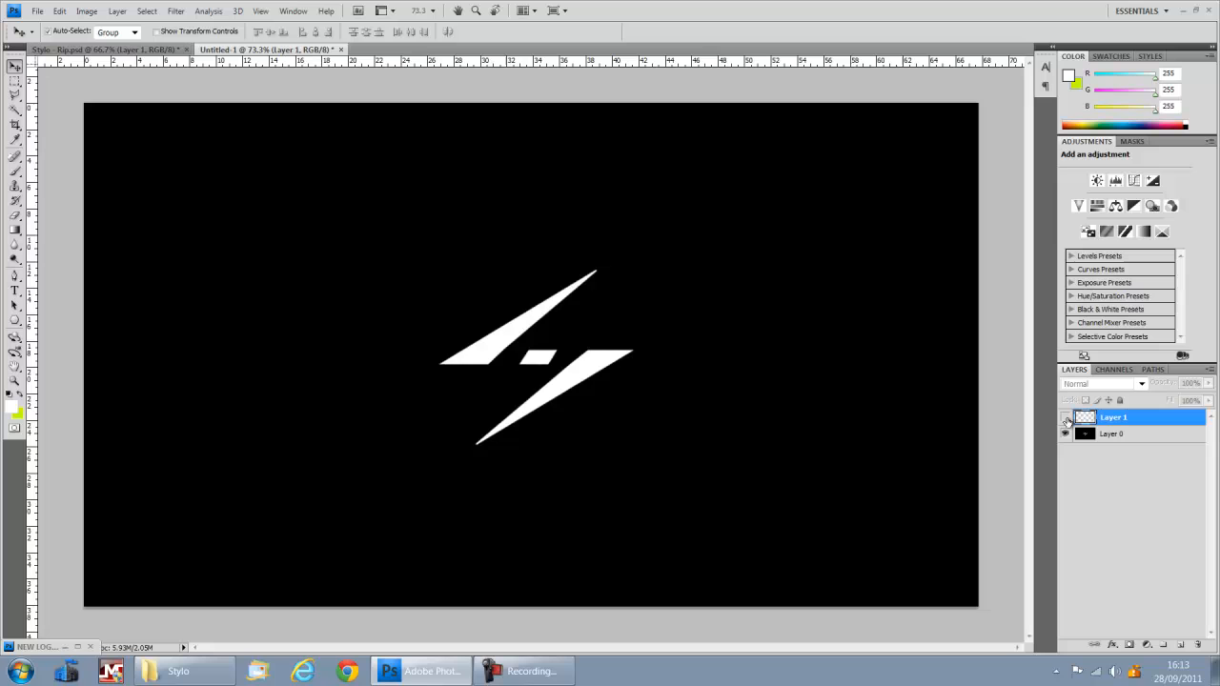
left_click(1066, 435)
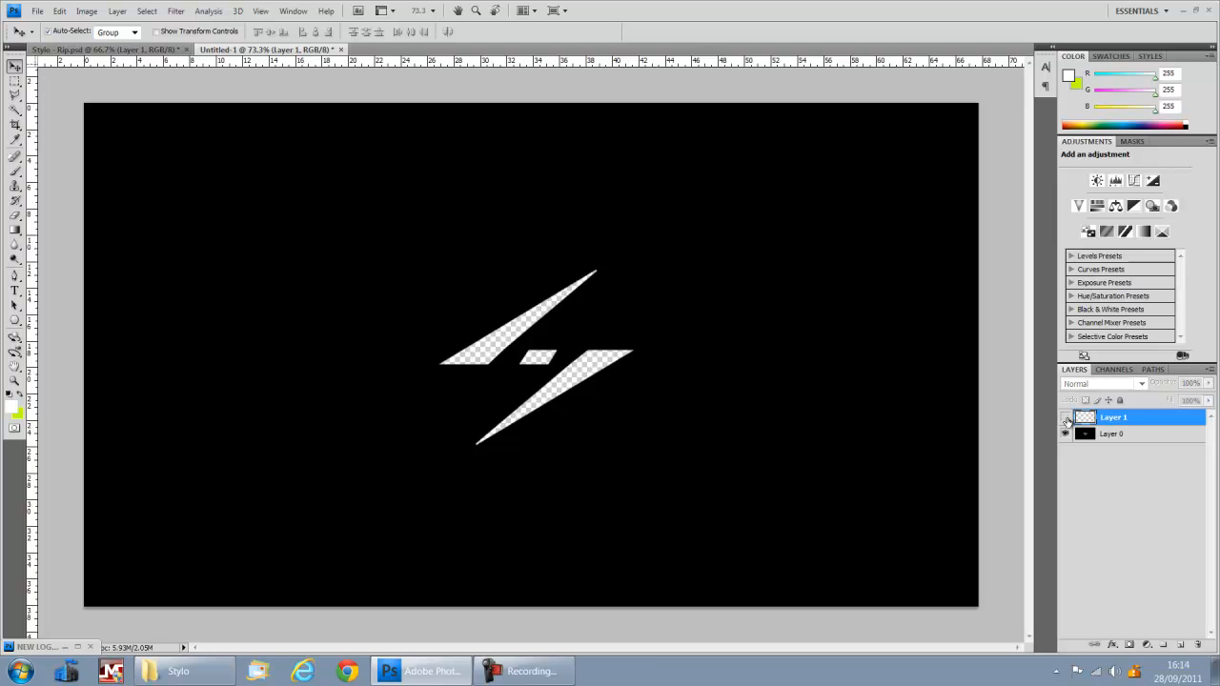
left_click(1114, 435)
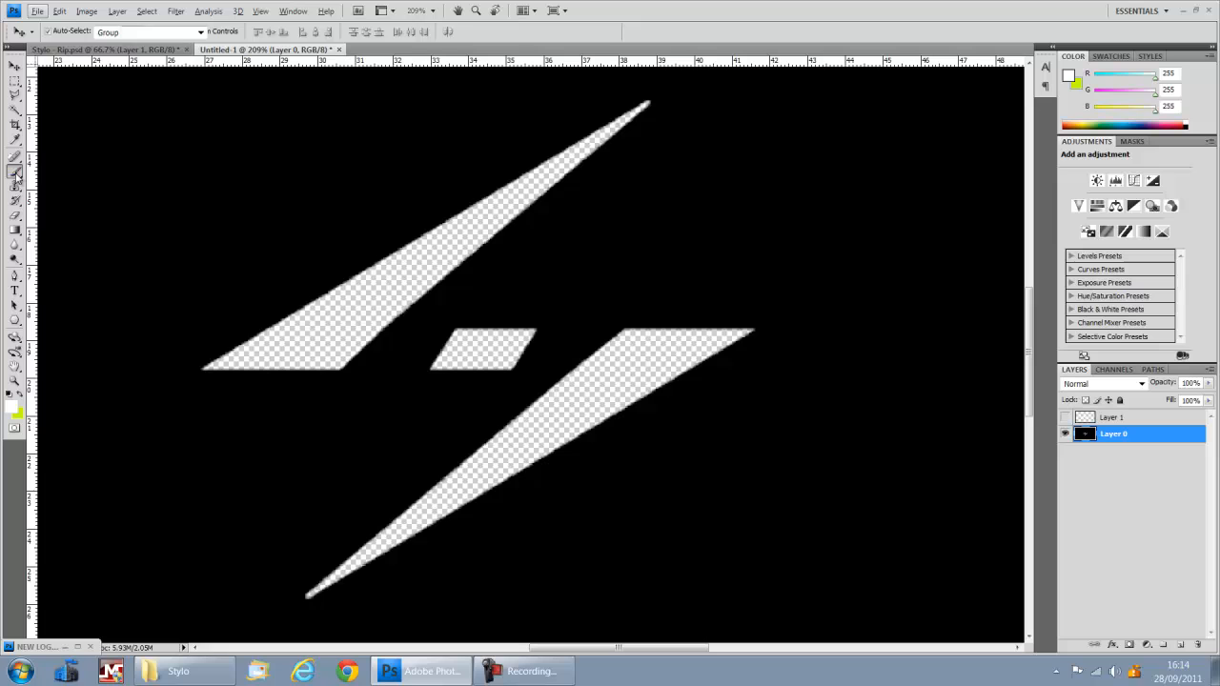
Set up the Eraser with a 100-pixel brush for cutting the diamond hole between the bolt halves
left_click(15, 172)
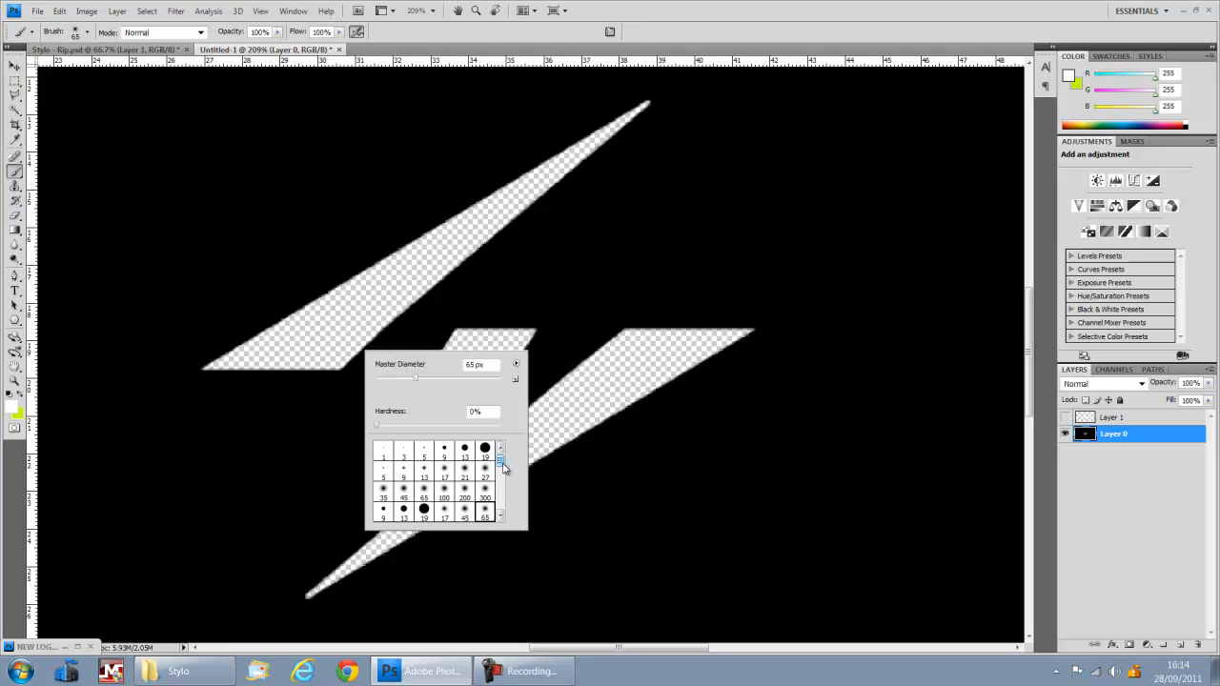
scroll("down", 3)
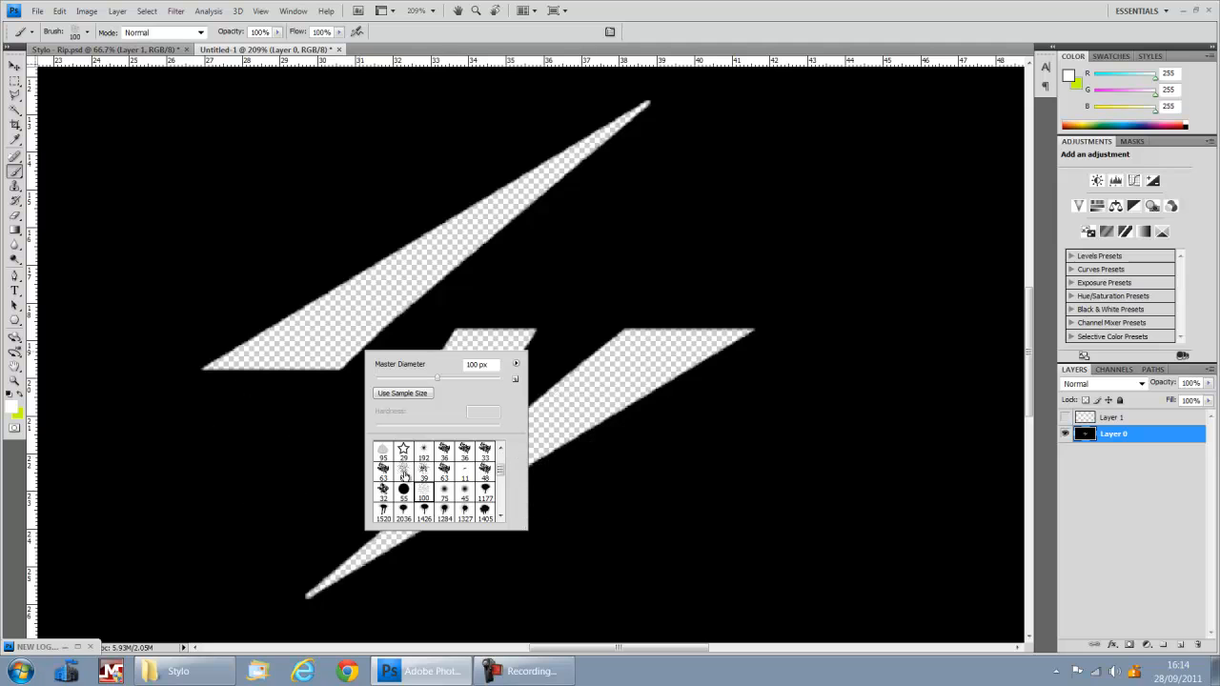
left_click(423, 473)
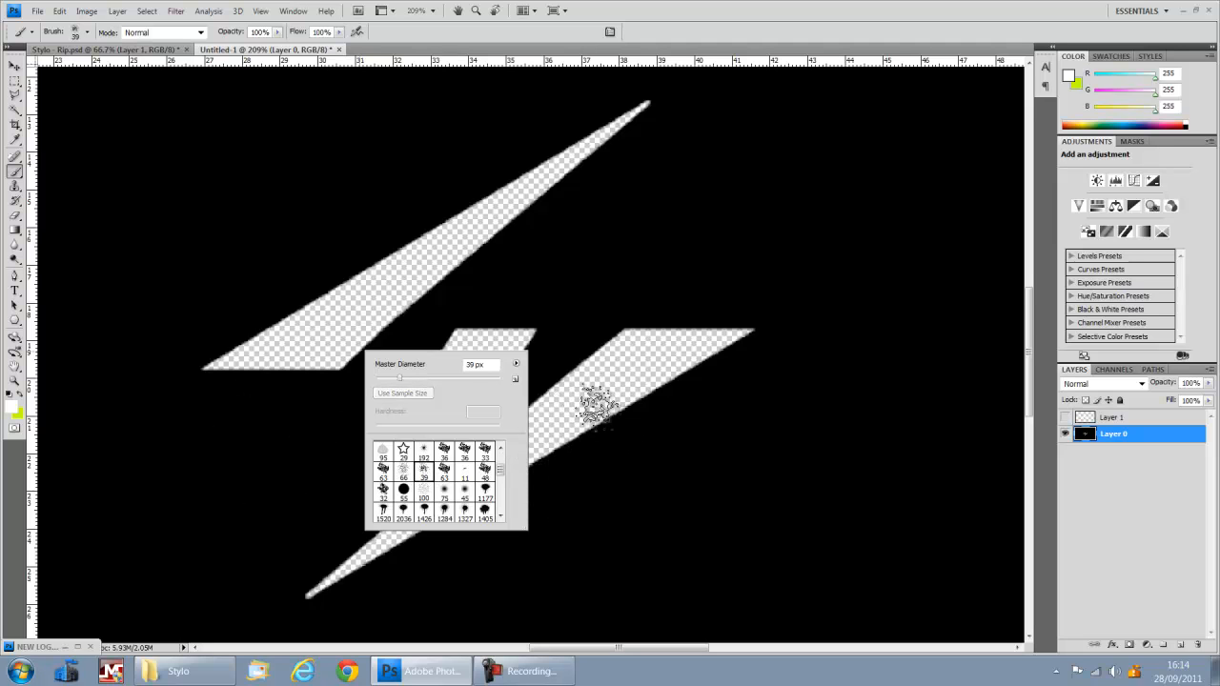
left_click(404, 467)
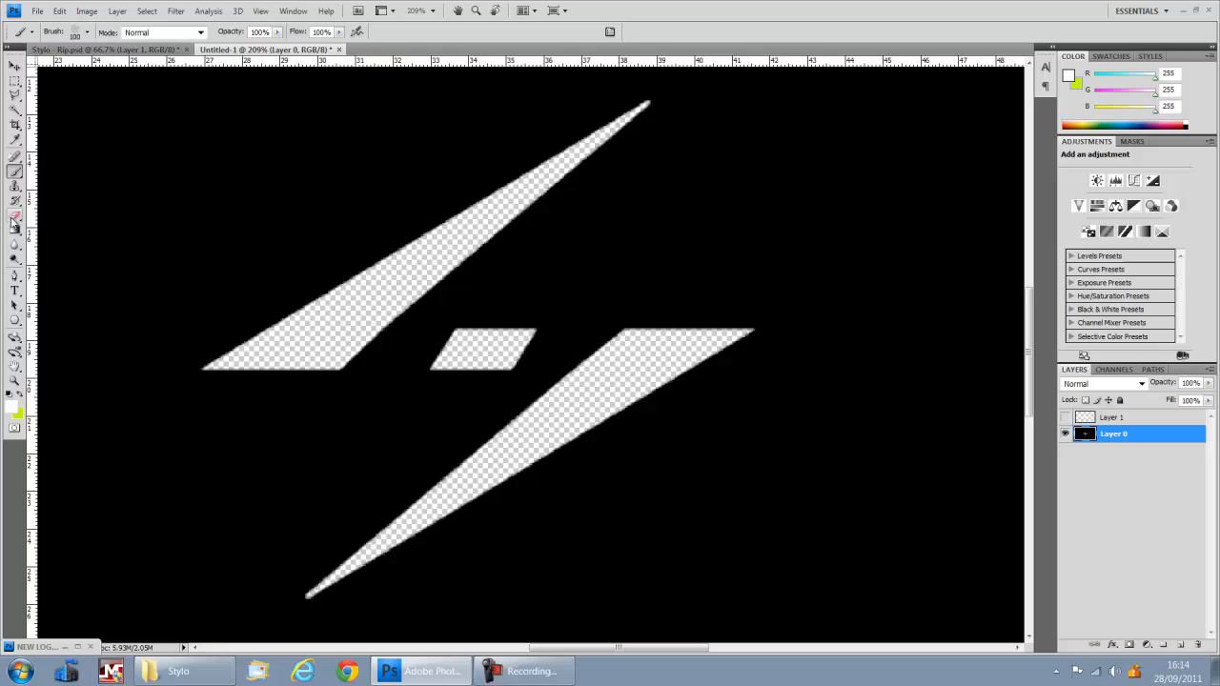
left_click(15, 217)
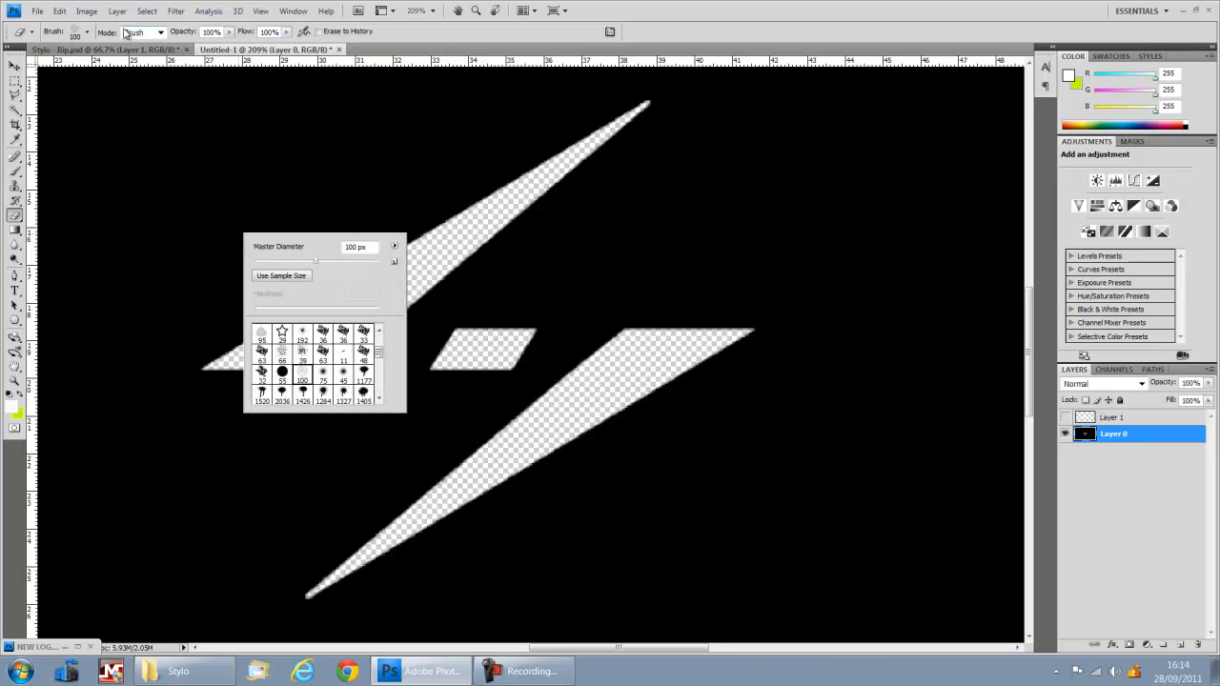
Roughen the top edge and right tip of the lower bolt half with a larger spatter eraser tip
left_click(816, 448)
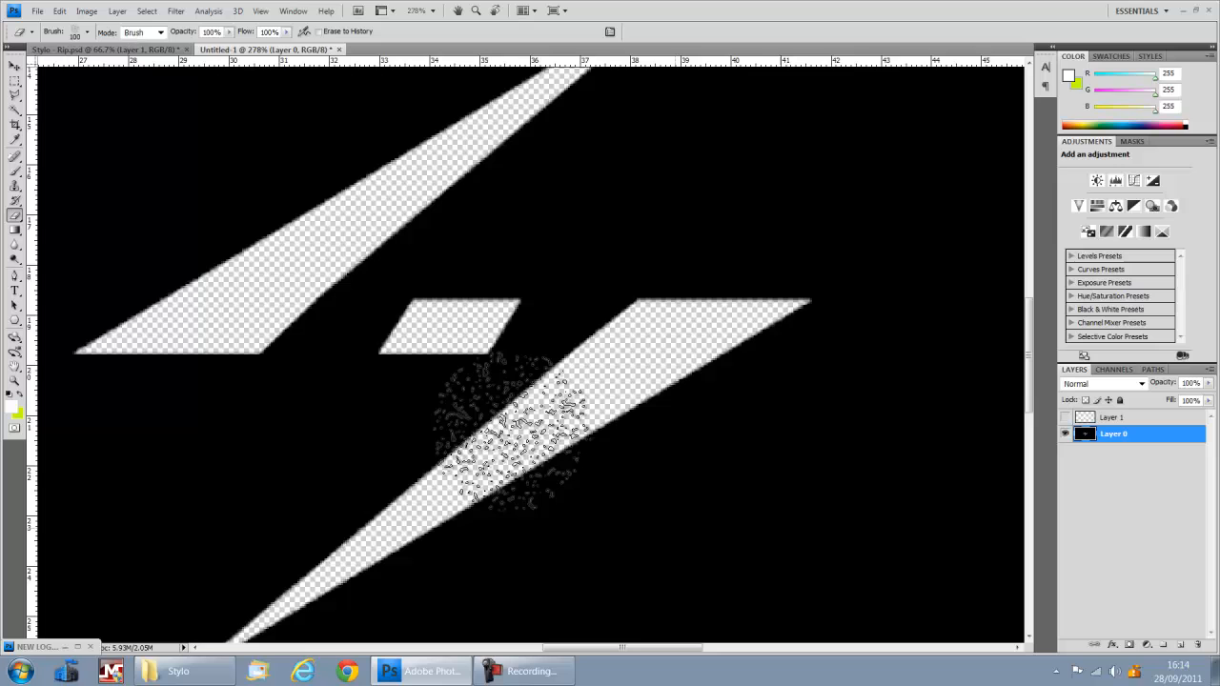
left_click(85, 30)
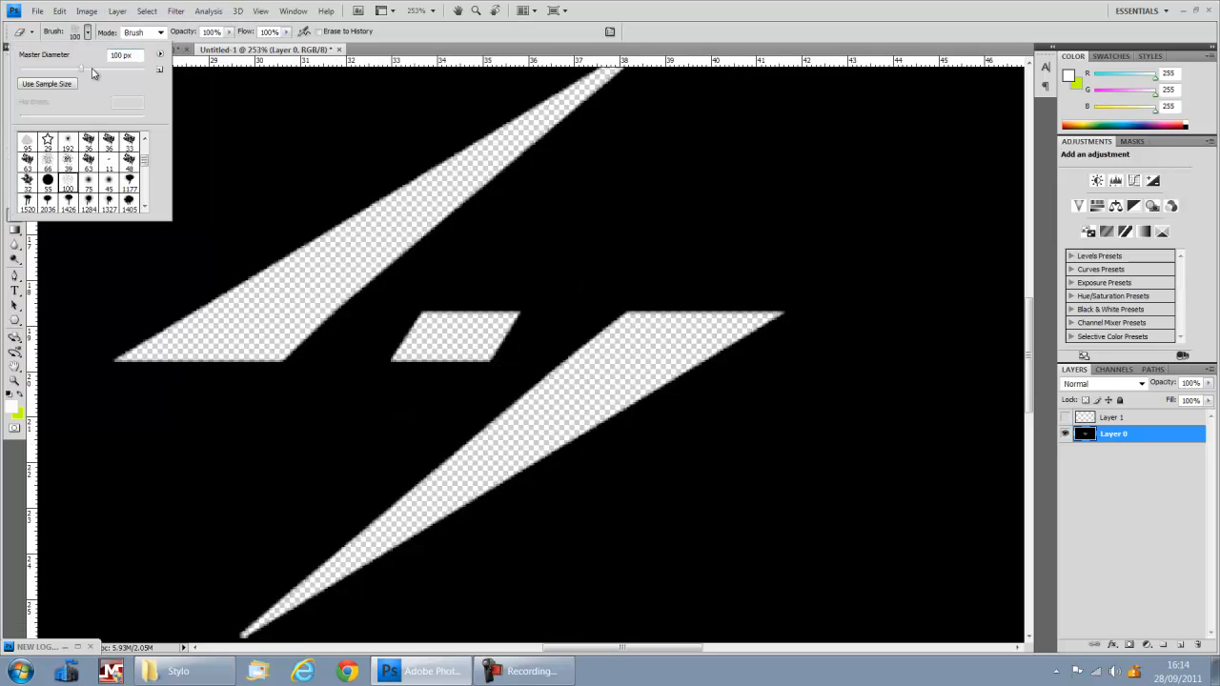
left_click(705, 372)
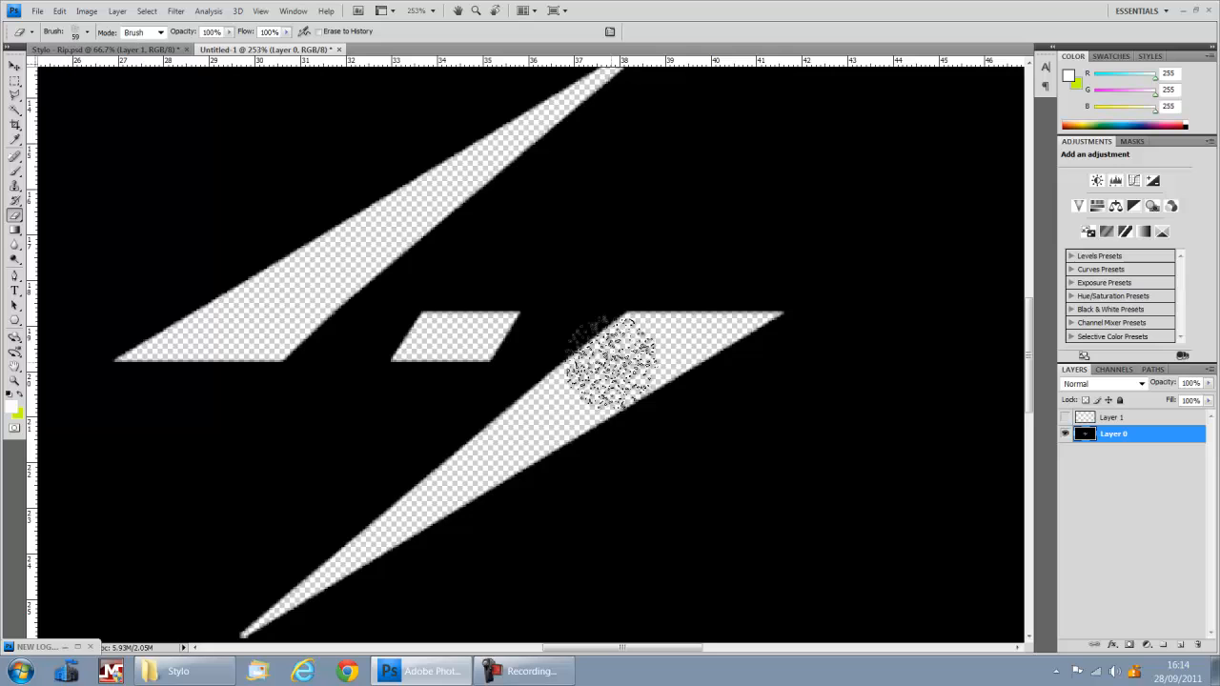
left_click(614, 359)
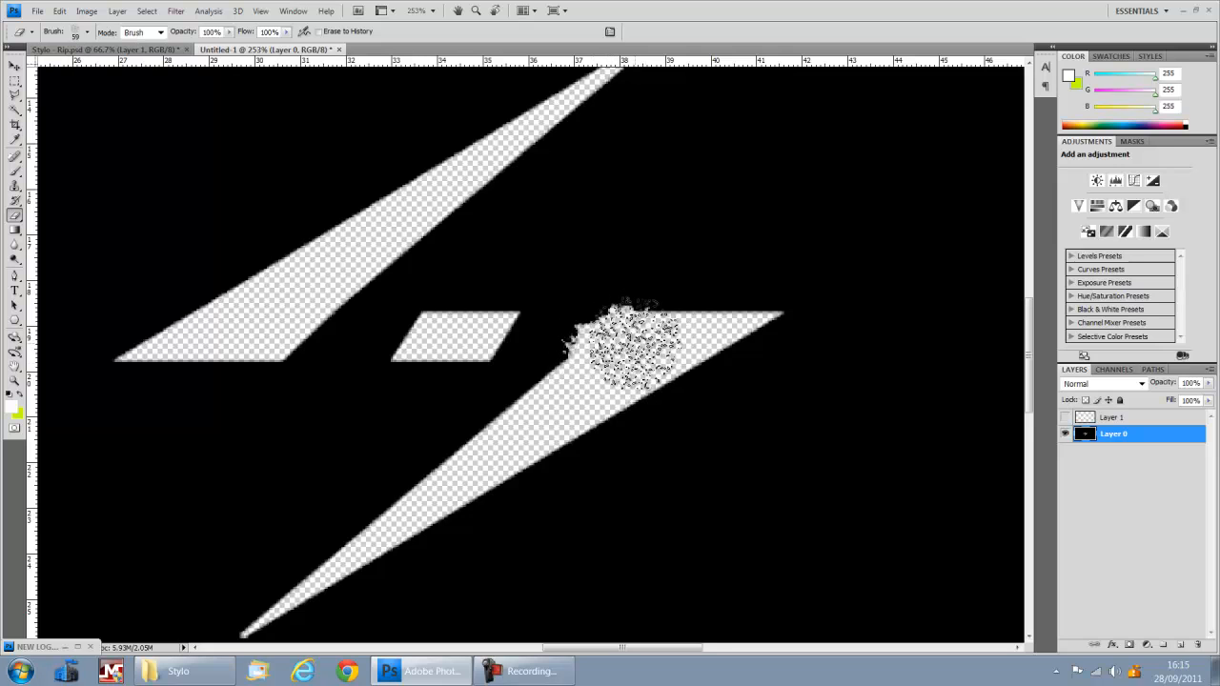
left_click(633, 343)
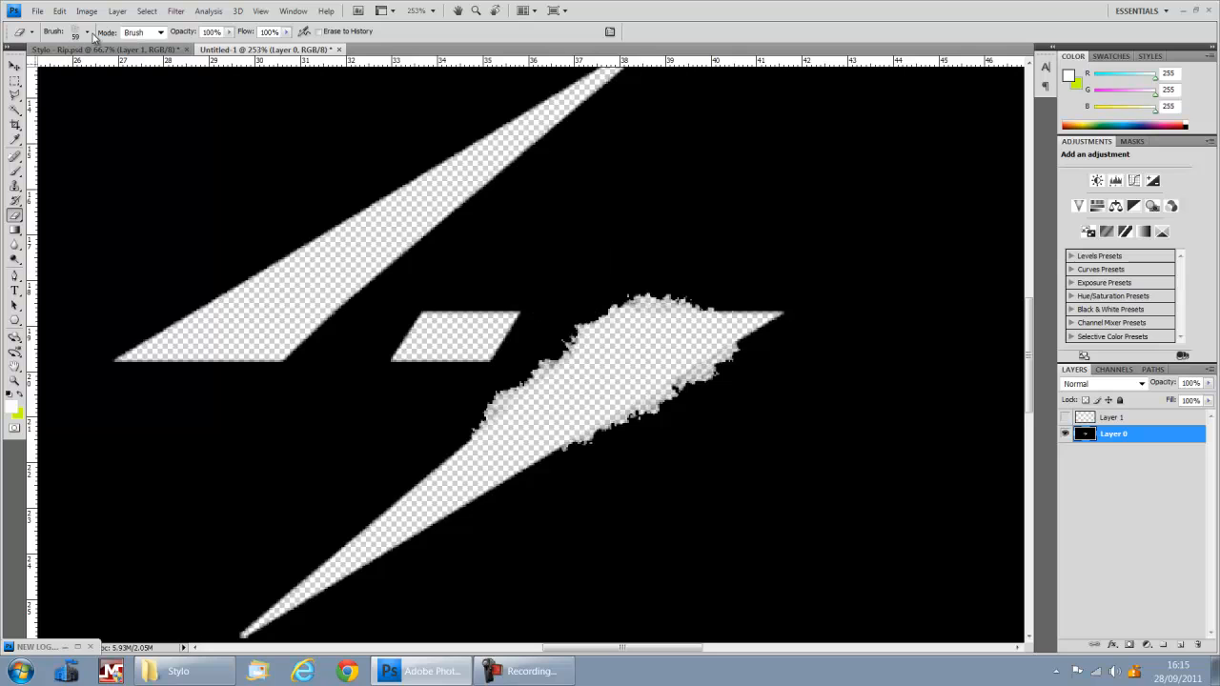
left_click(88, 30)
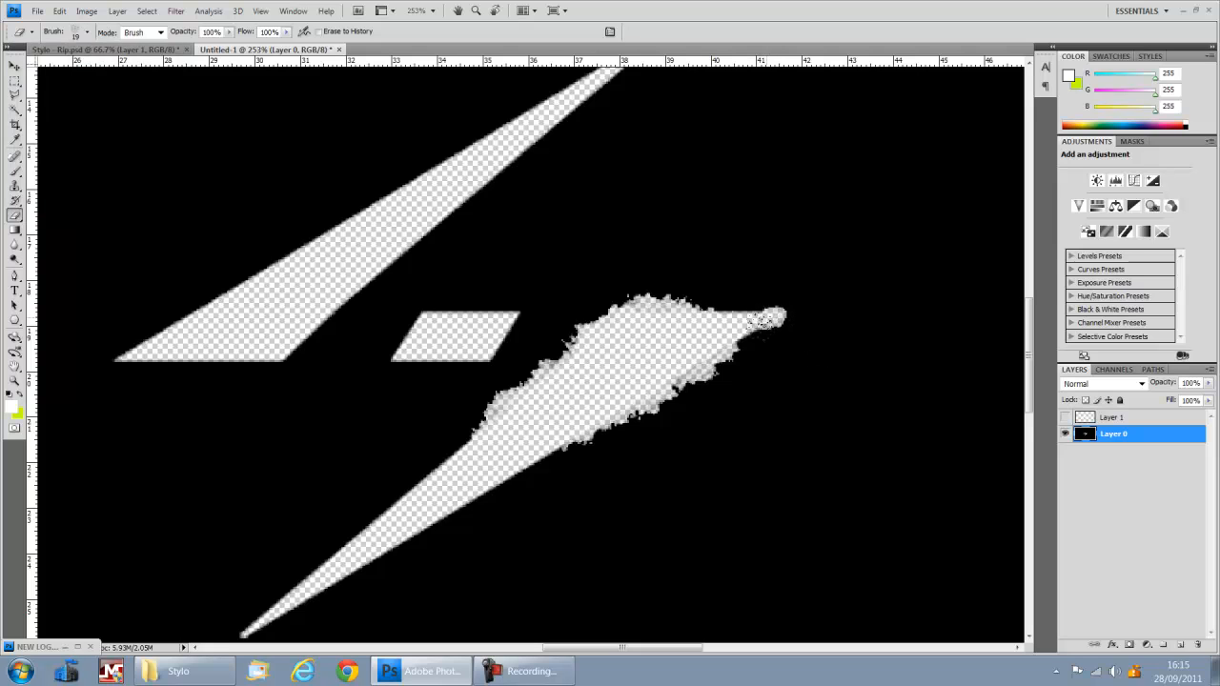
left_click(743, 328)
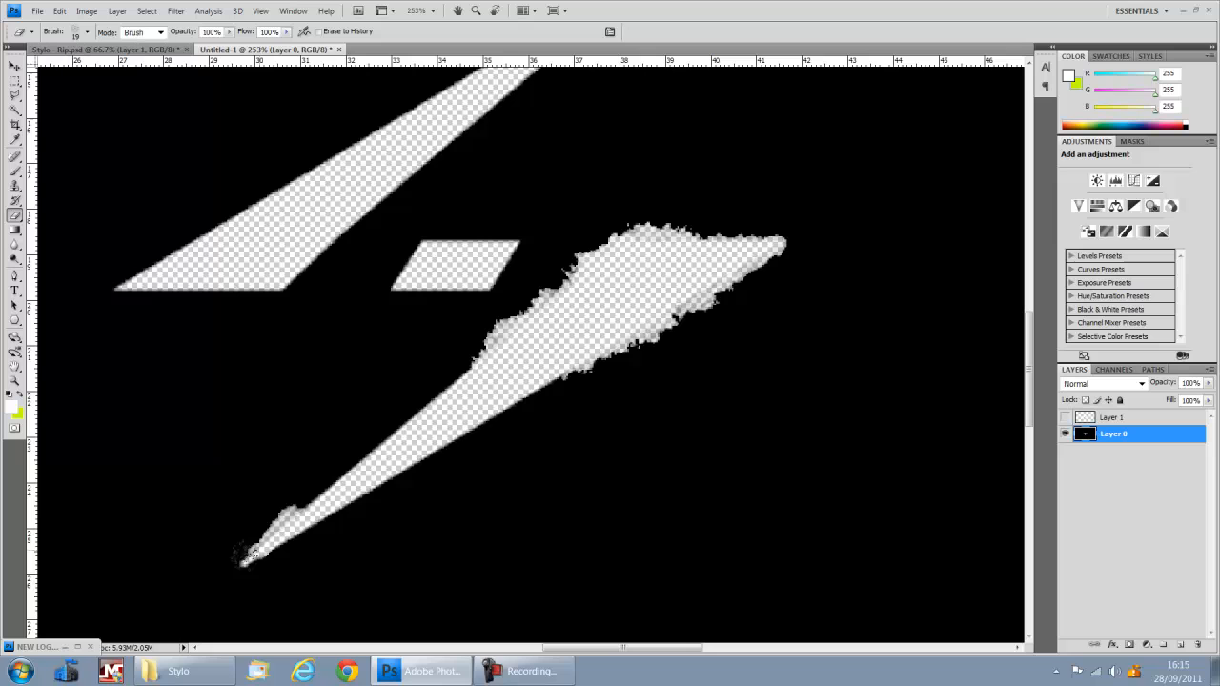
left_click_drag(258, 553, 372, 487)
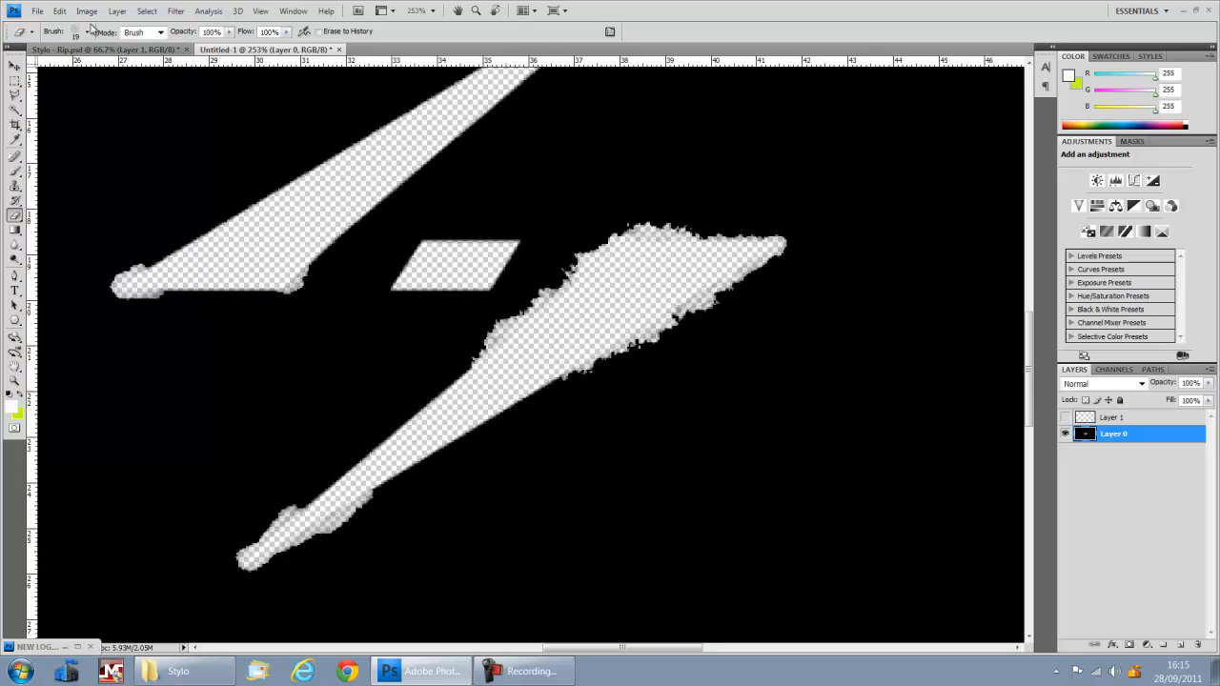
Adjust the spatter brush and tear the bottom edge of the lower bolt half
left_click(88, 31)
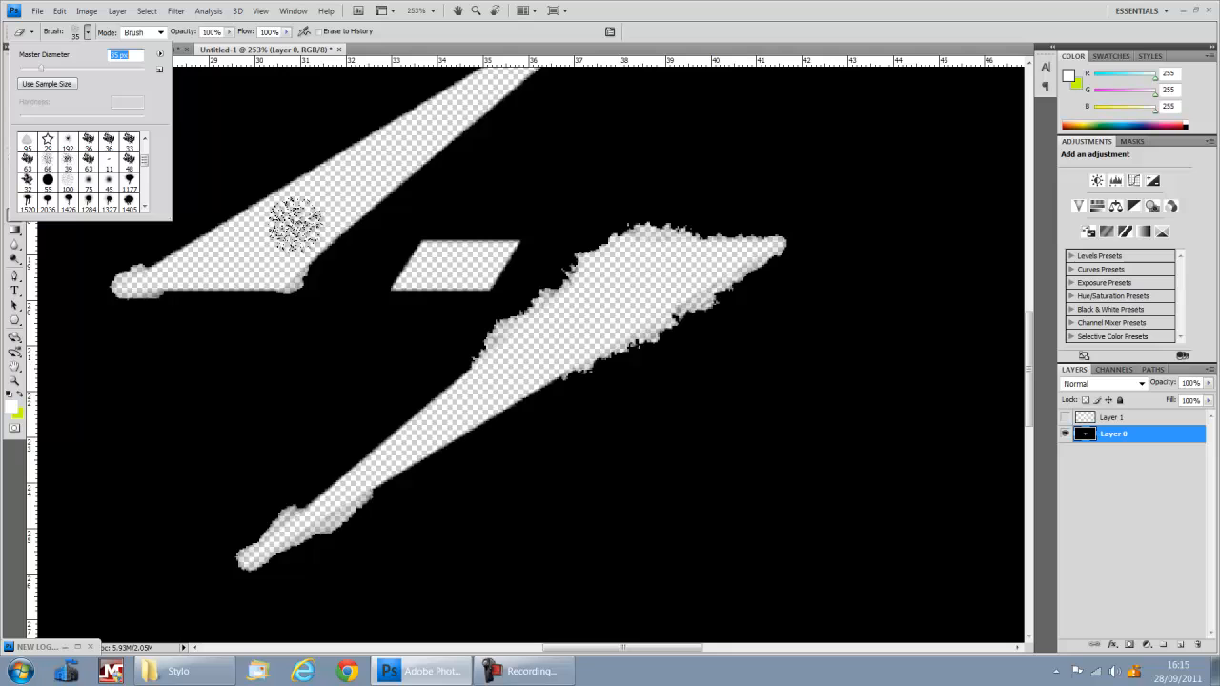
left_click(267, 277)
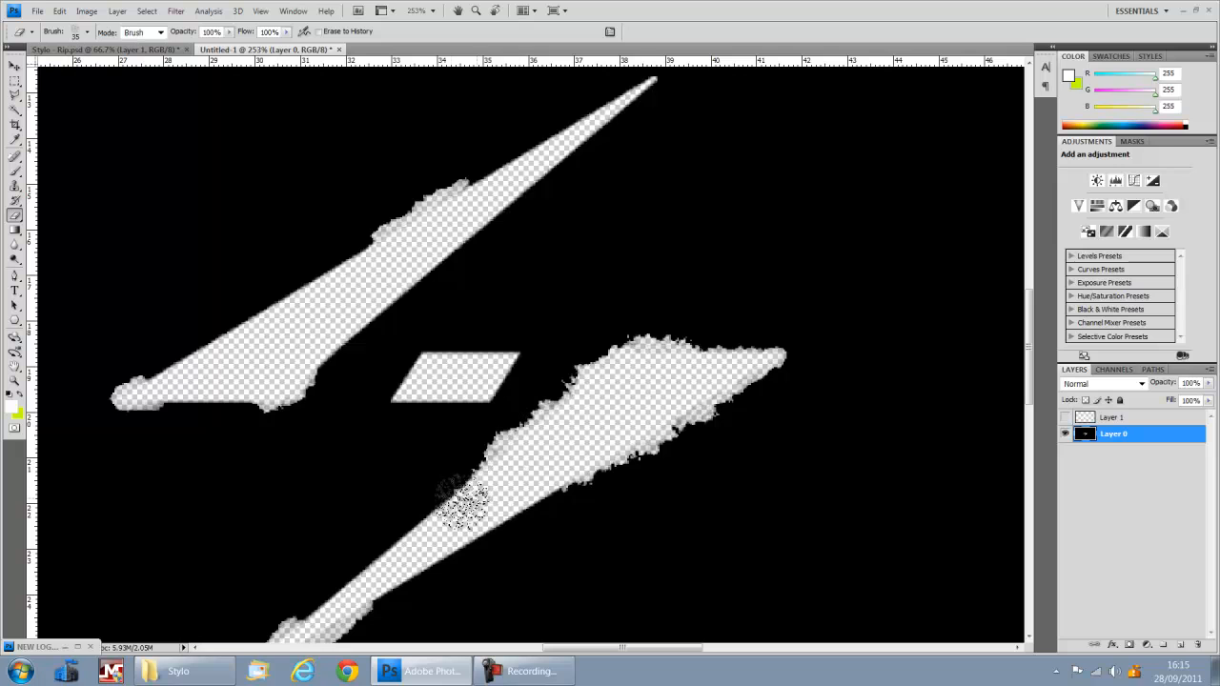
left_click_drag(458, 496, 343, 620)
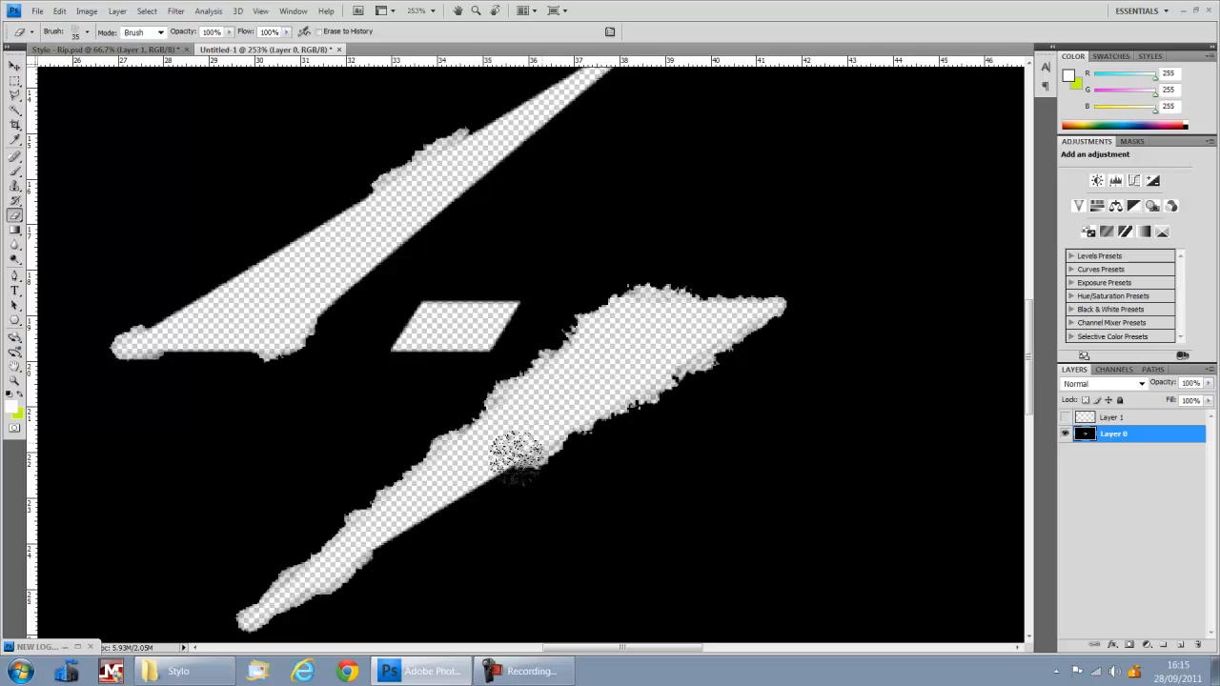
left_click_drag(515, 458, 372, 534)
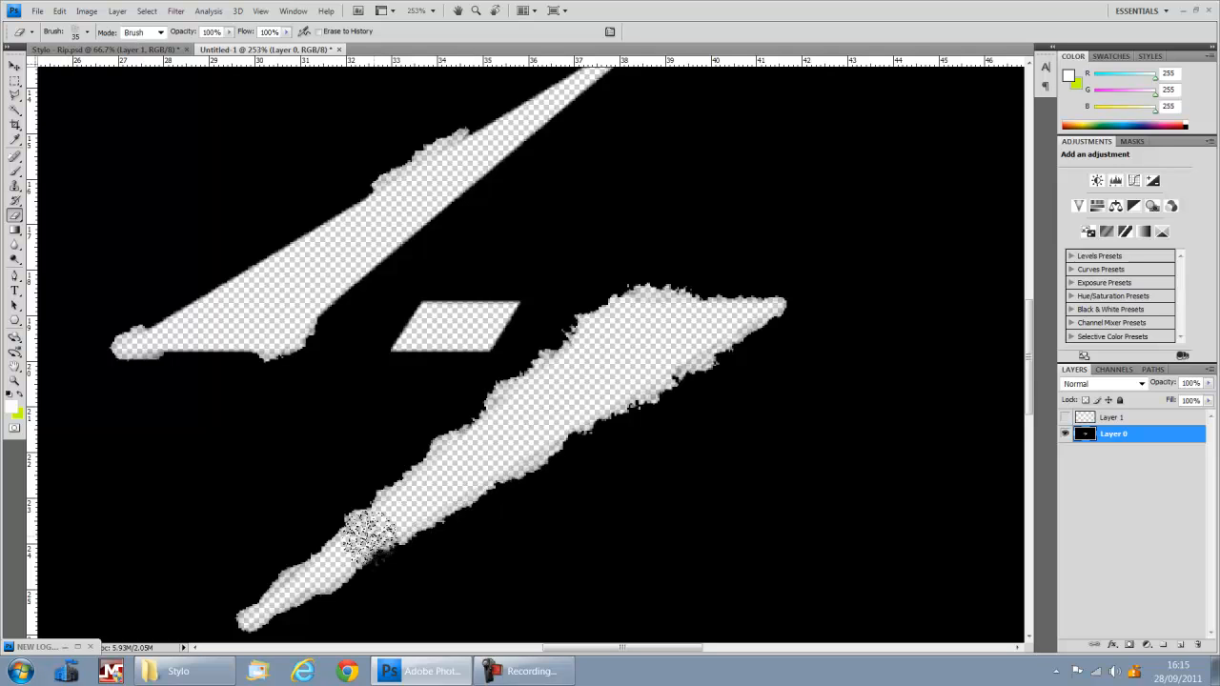
left_click_drag(372, 534, 710, 309)
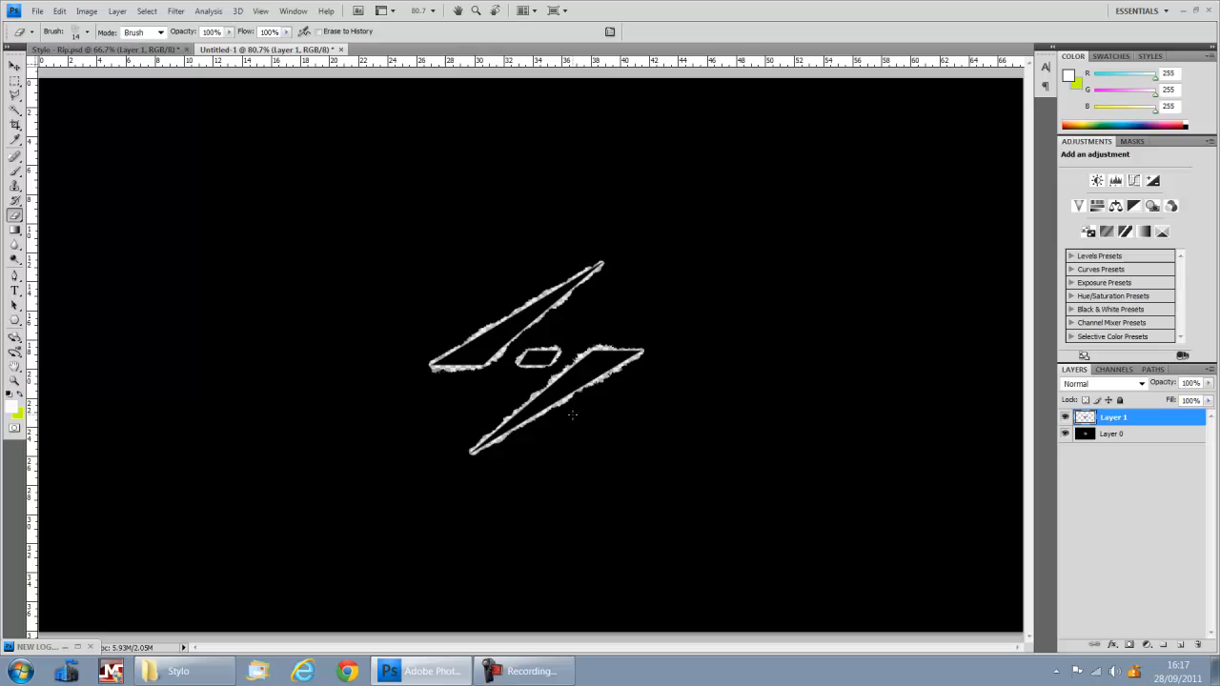
mouse_move(703, 402)
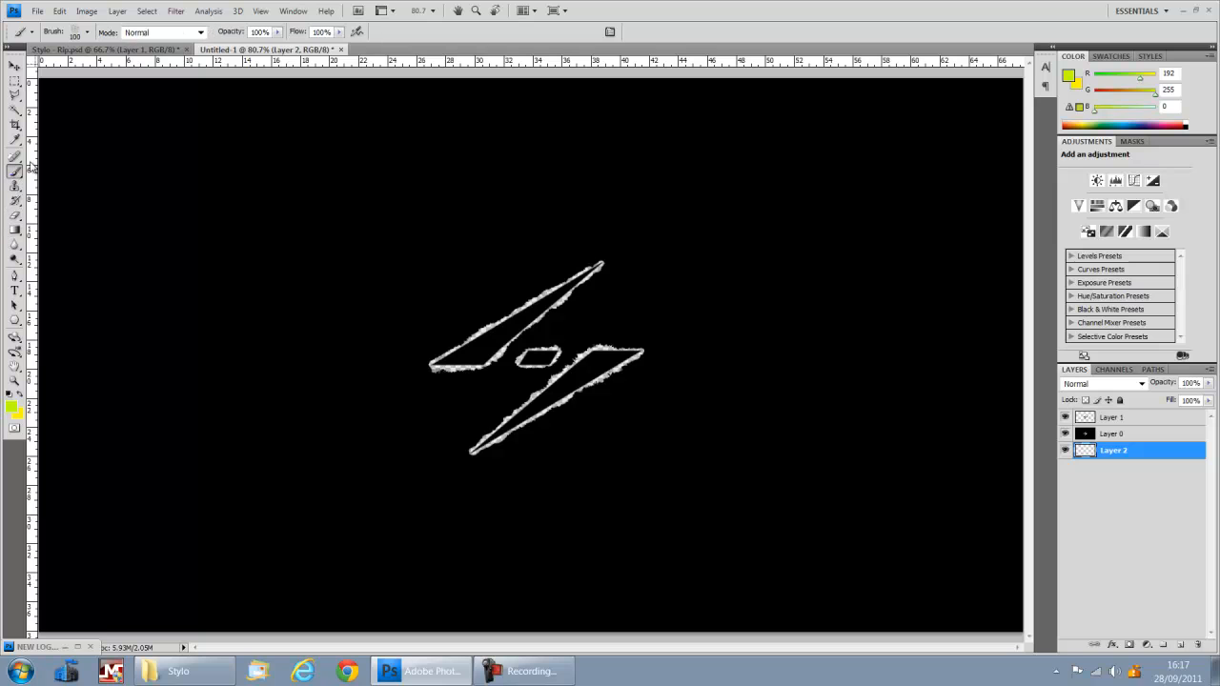
Paint yellow over the whole lightning outline with a soft round brush on the new layer
left_click(86, 31)
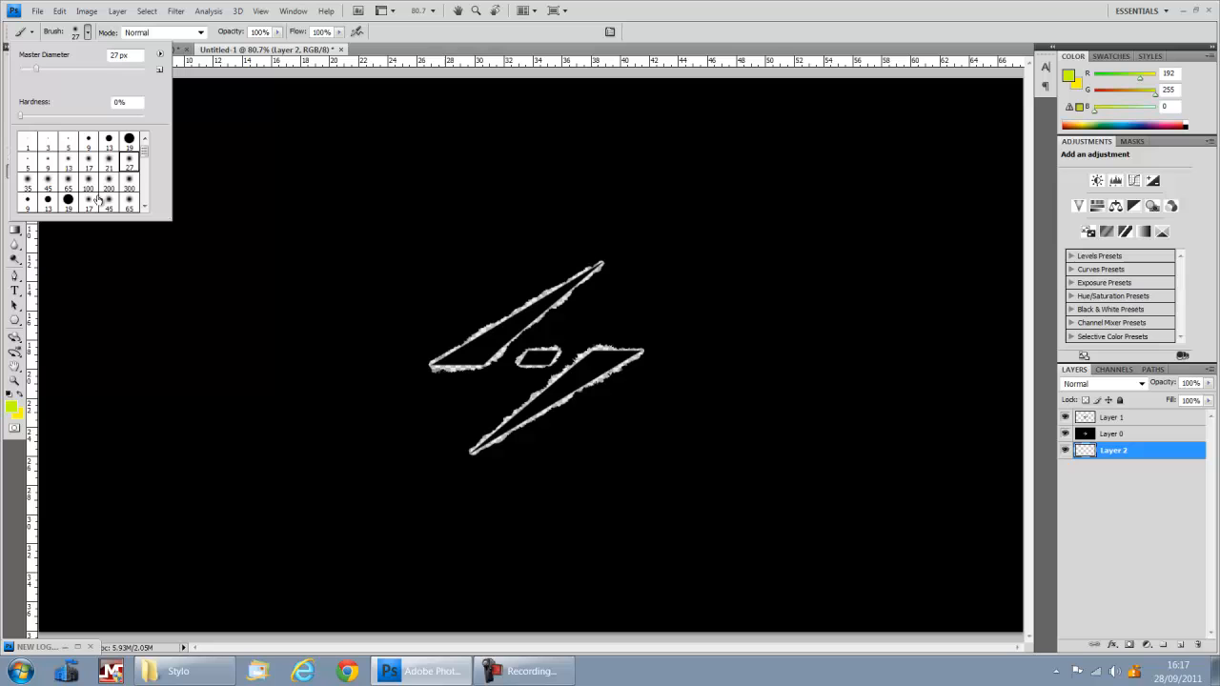
left_click(88, 179)
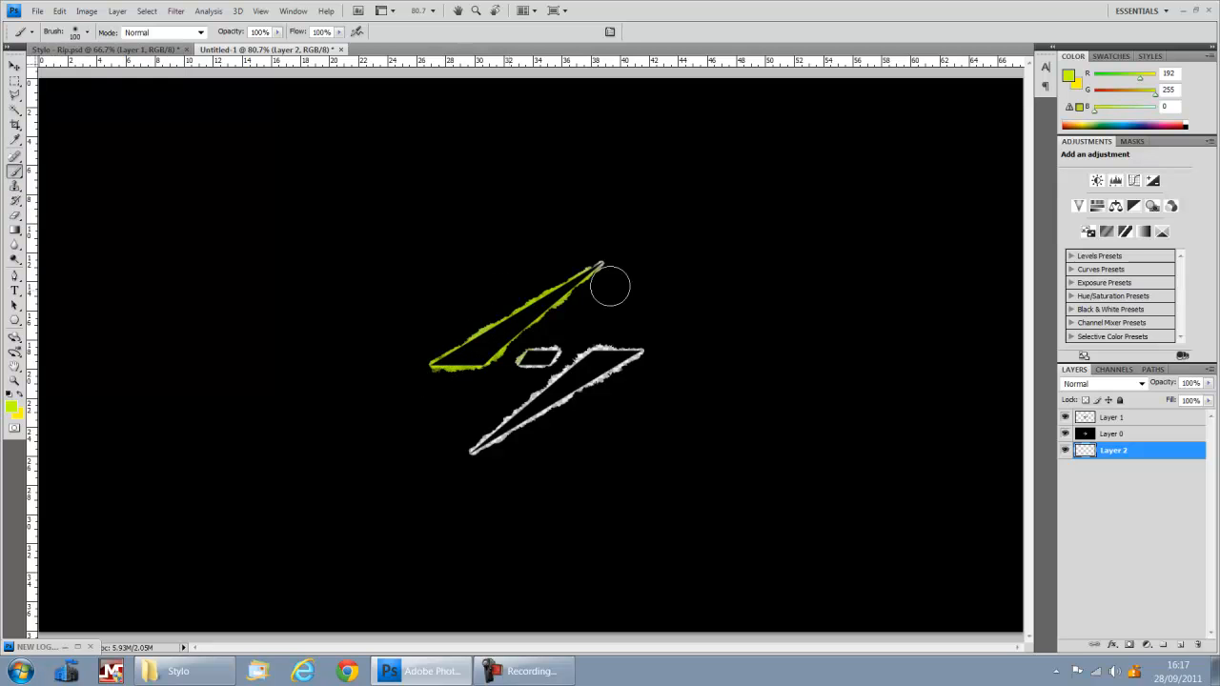
left_click_drag(610, 286, 603, 400)
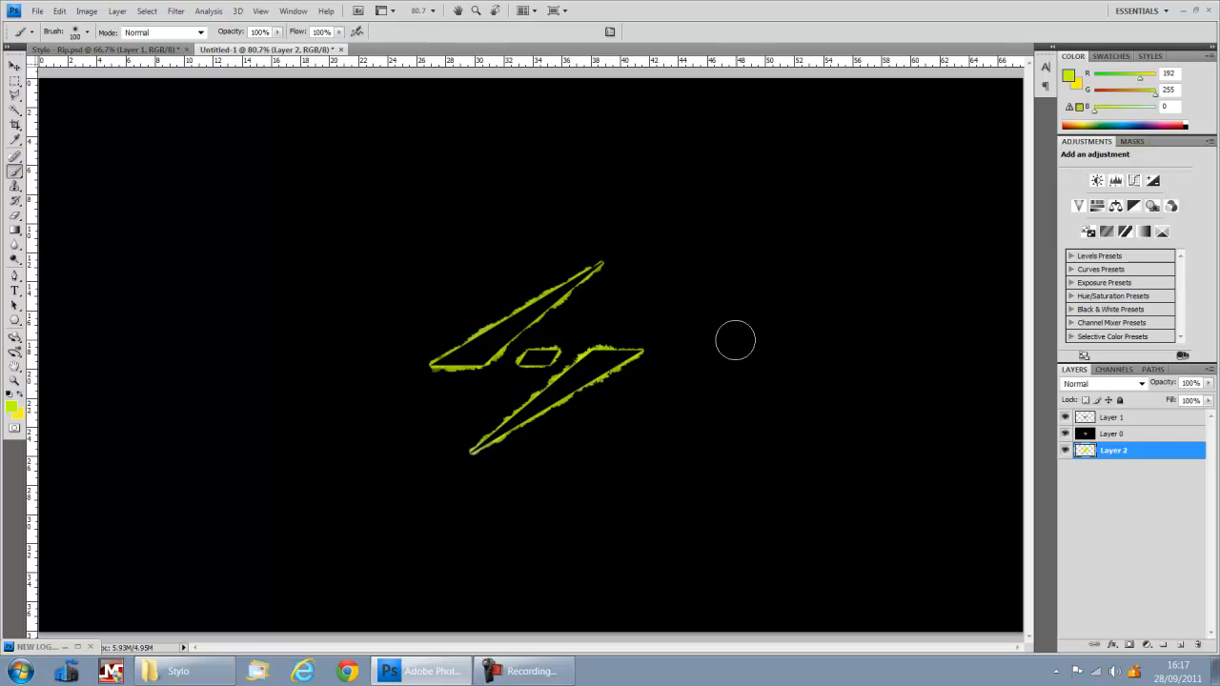
left_click_drag(736, 339, 488, 372)
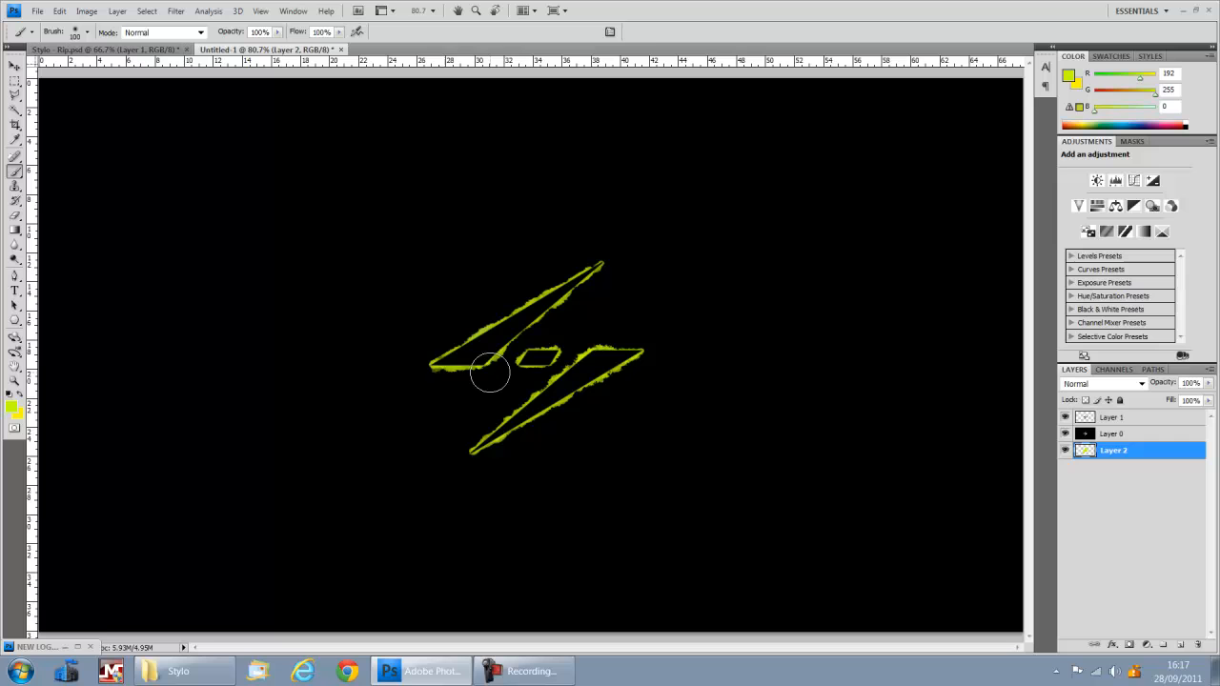
mouse_move(399, 385)
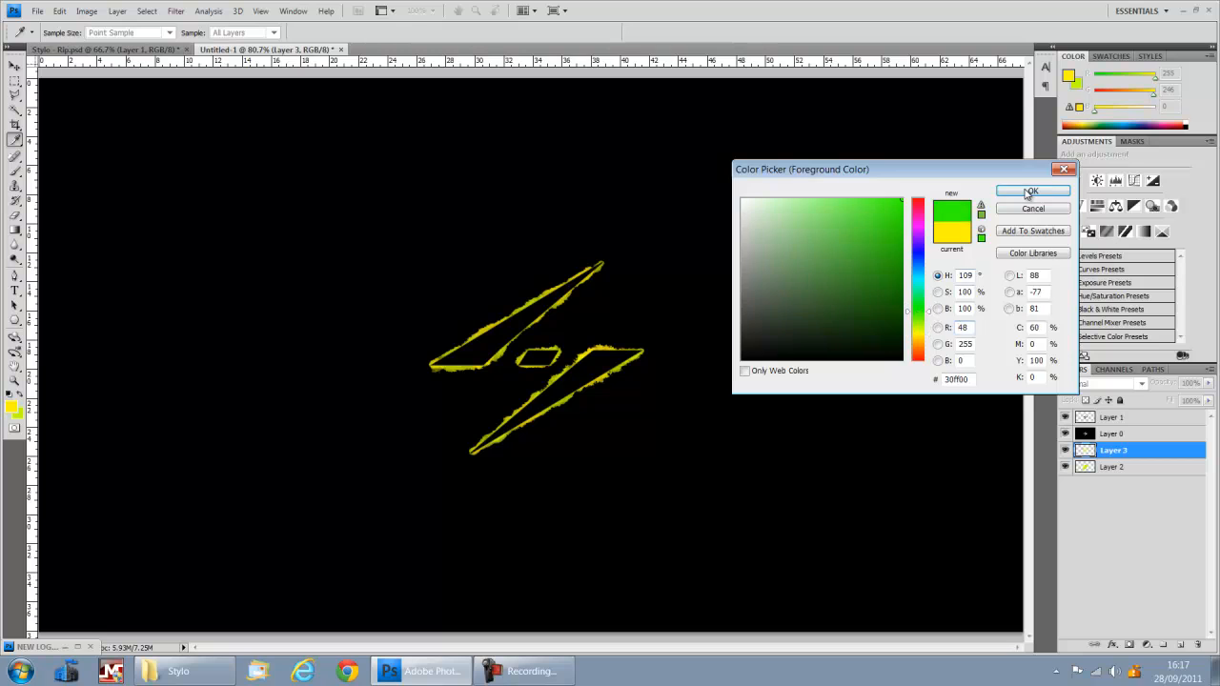
Paint green over the top of the outline, set the layer to Overlay and merge it down
left_click(1034, 191)
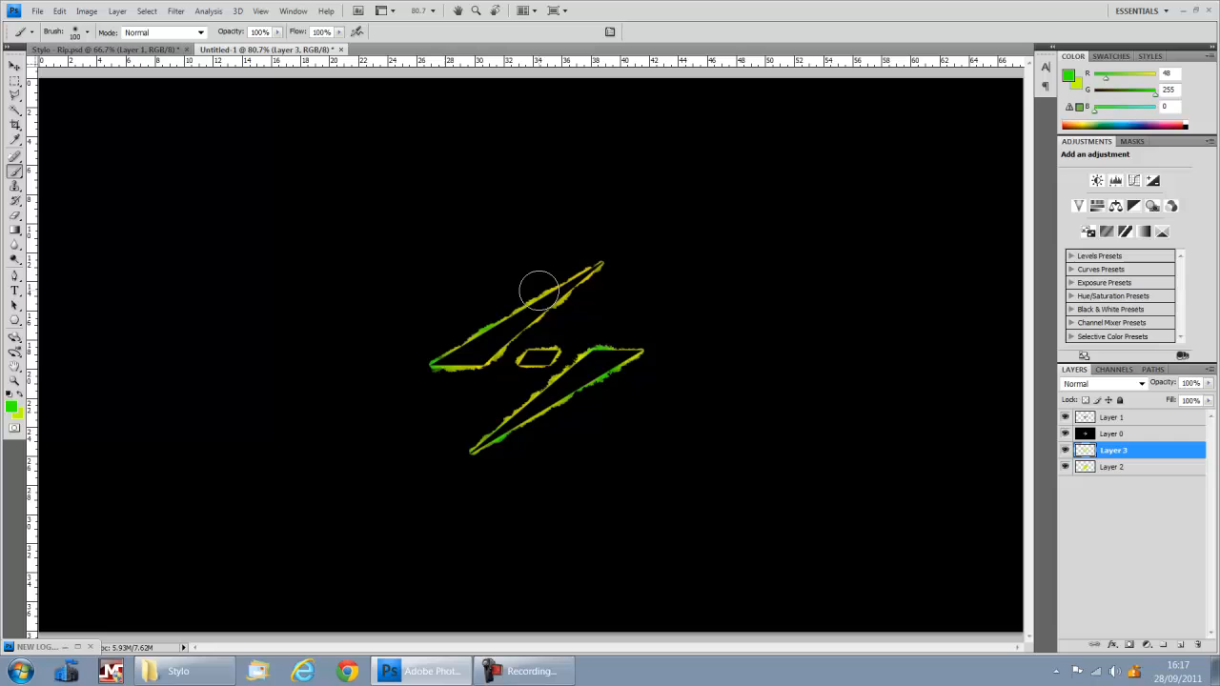
left_click_drag(568, 282, 538, 362)
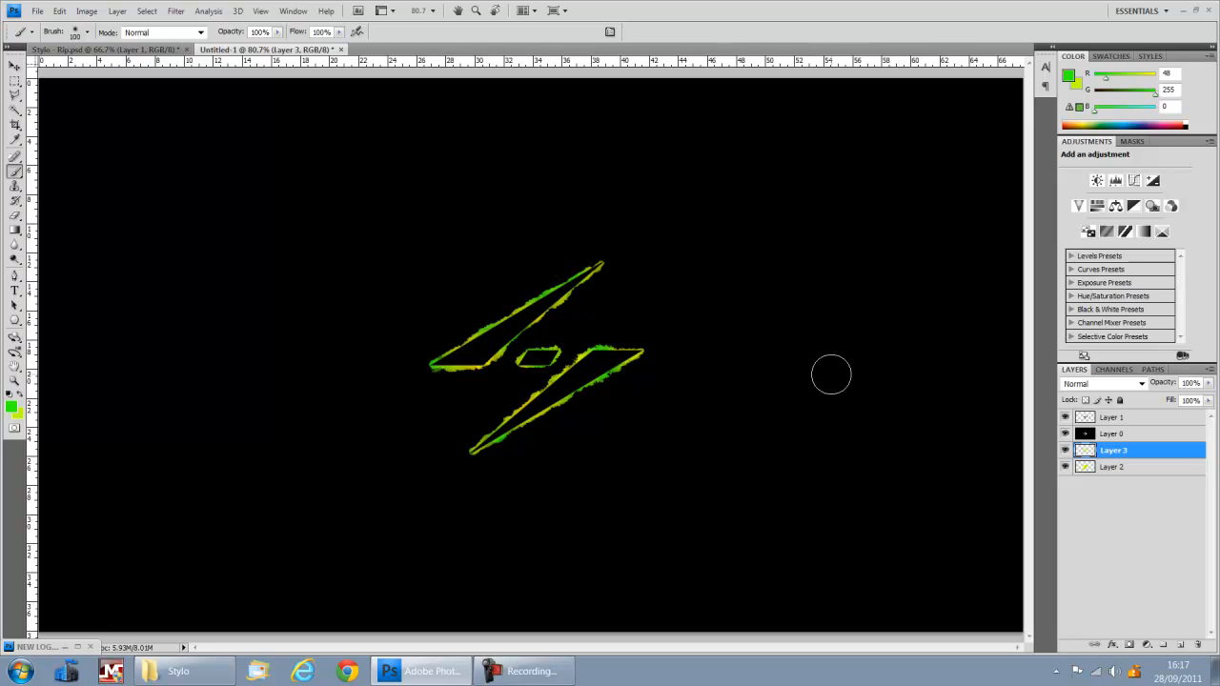
left_click(1106, 383)
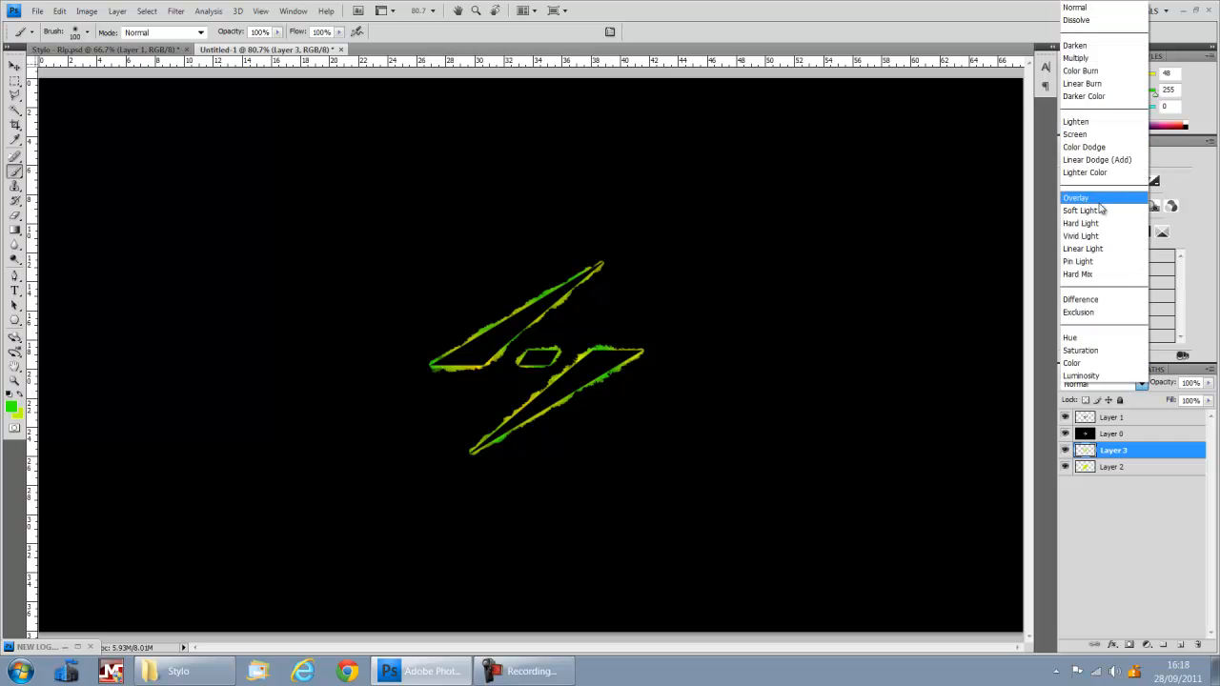
left_click(1076, 196)
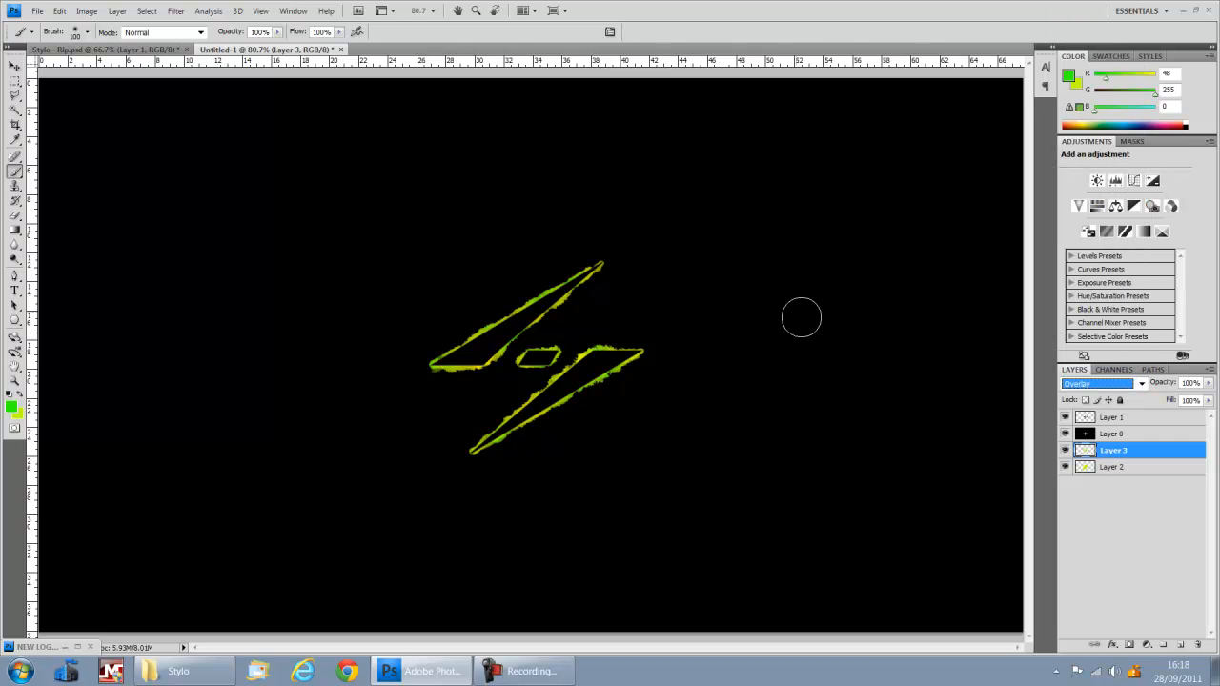
left_click(1114, 467)
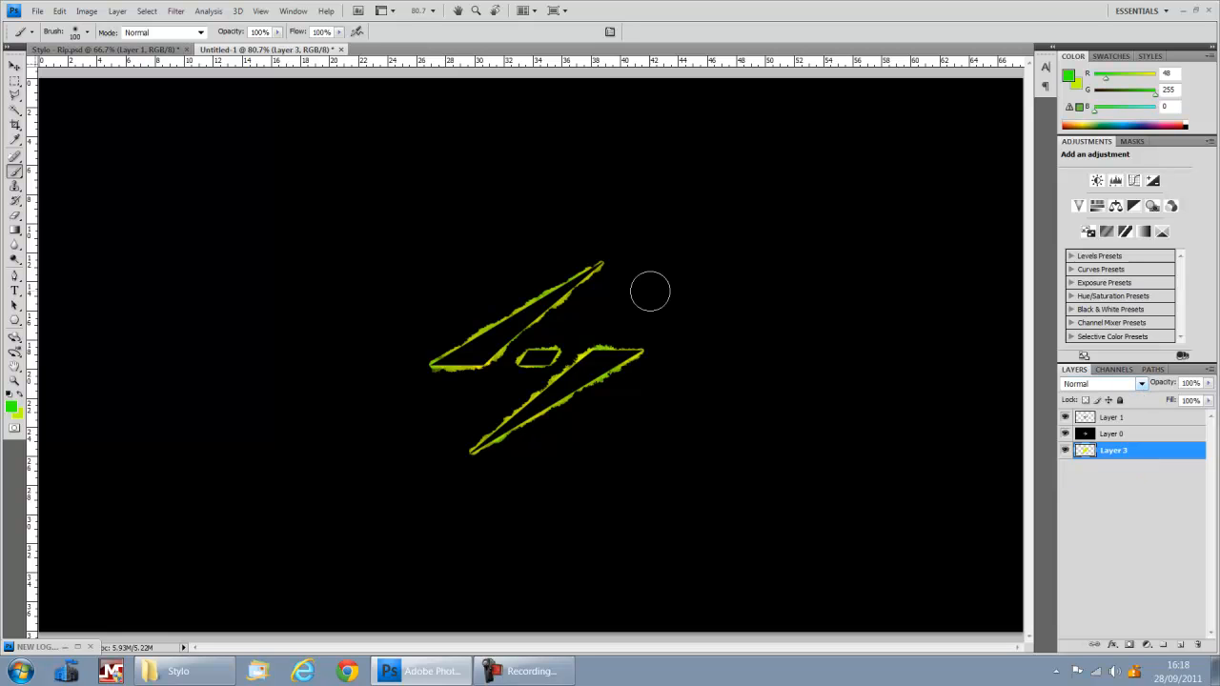
mouse_move(690, 370)
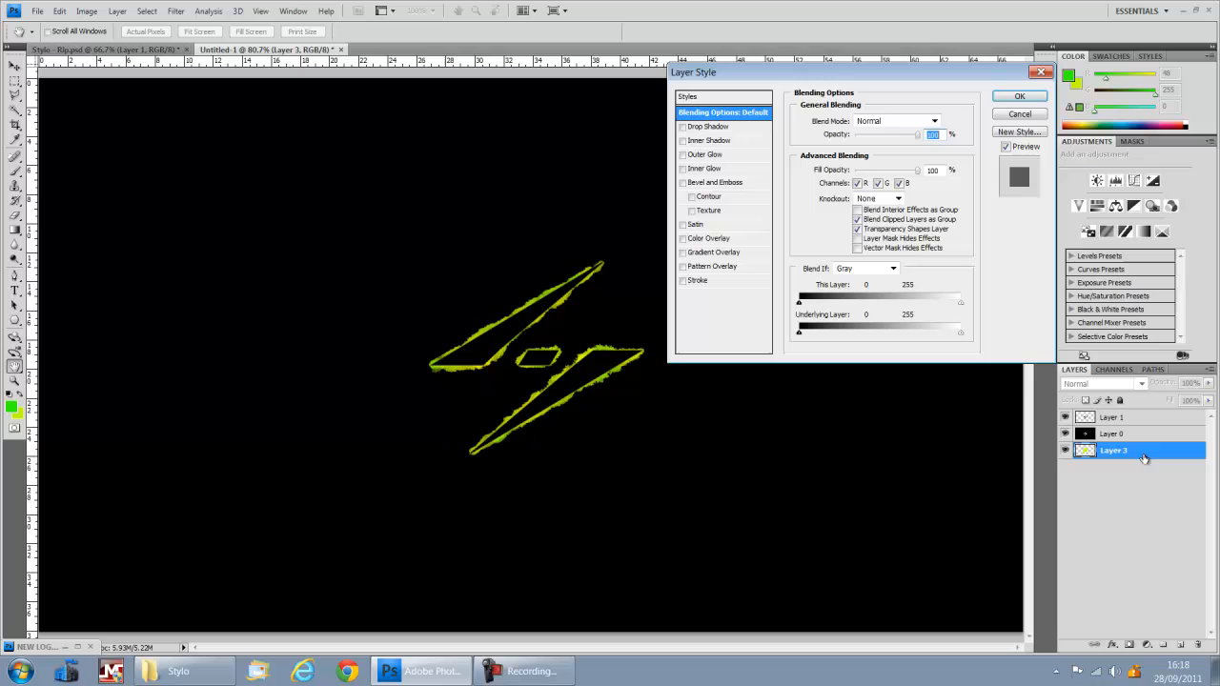
mouse_move(834, 176)
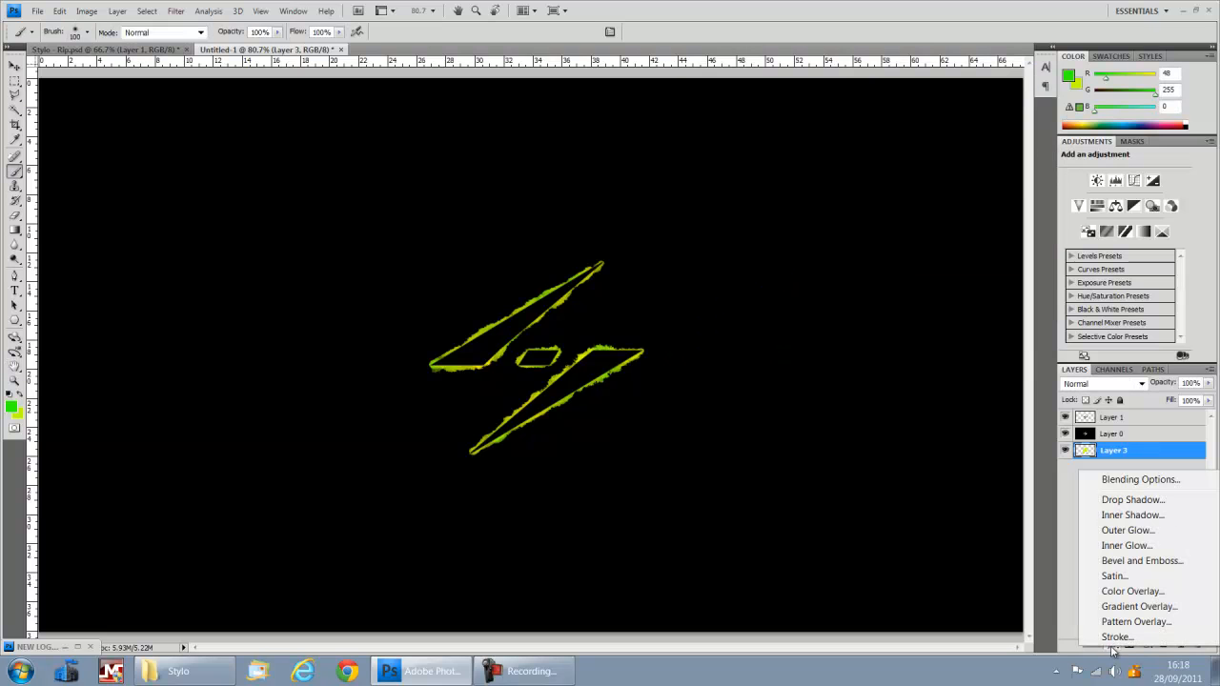
mouse_move(1129, 530)
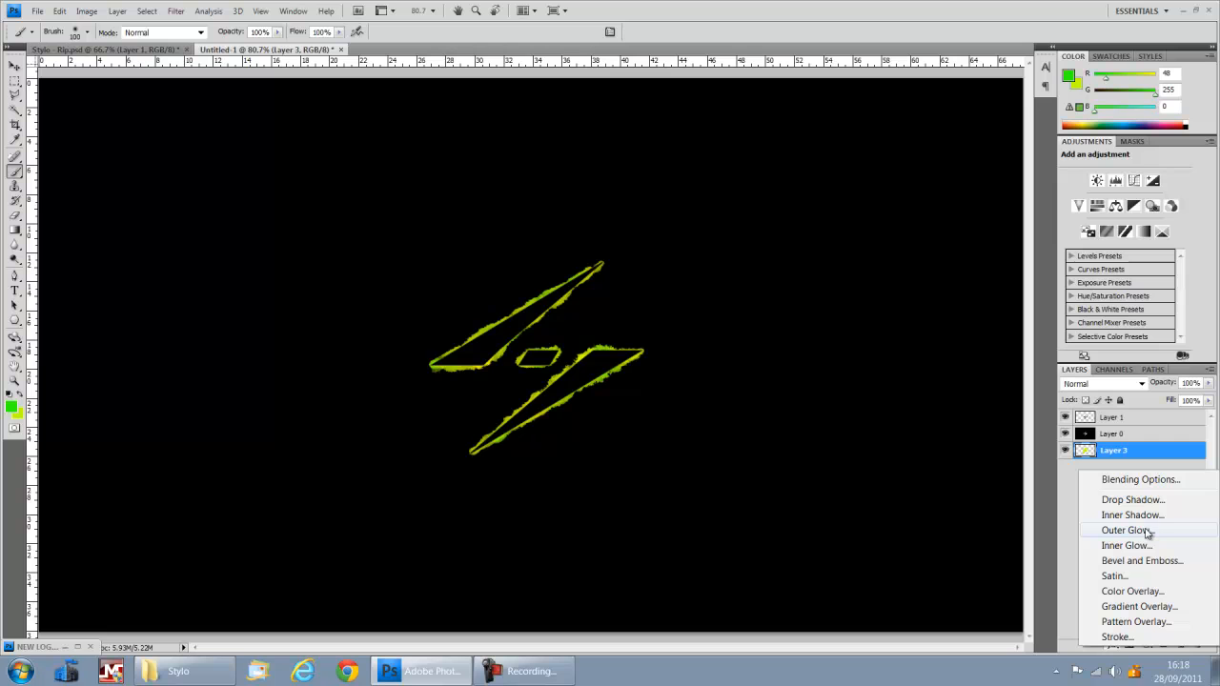
Try a Bevel and Emboss on the outline, adjust its Size, then cancel the effect
left_click(1142, 561)
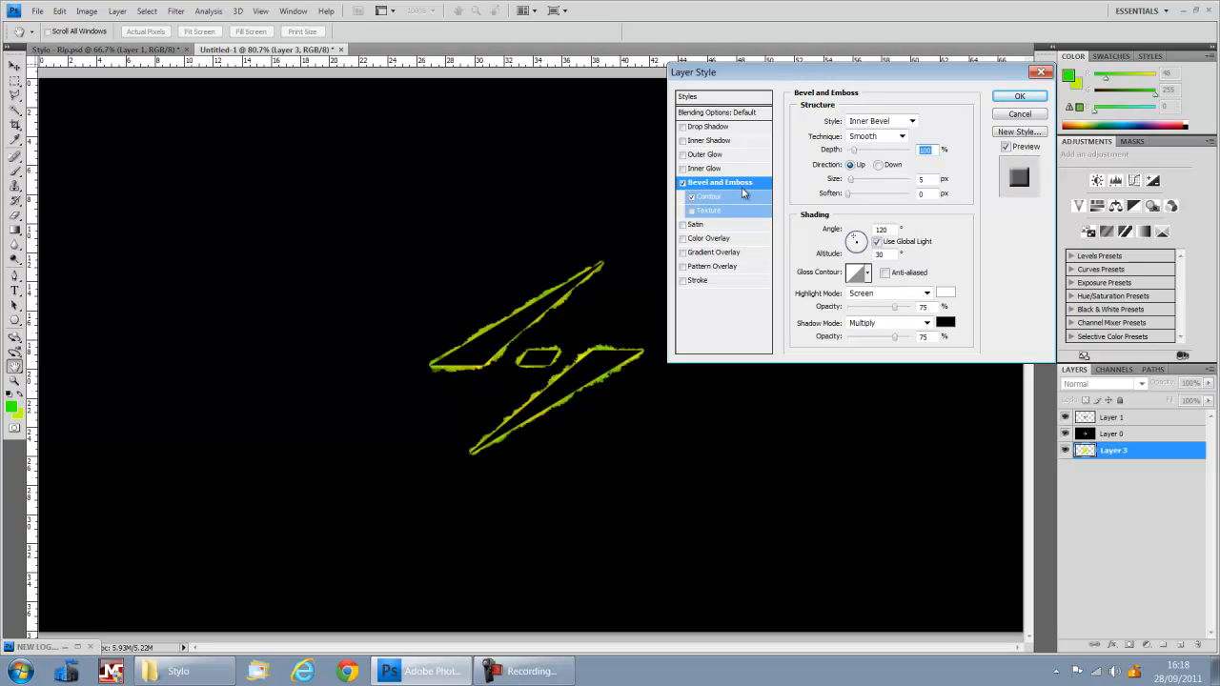
left_click(944, 145)
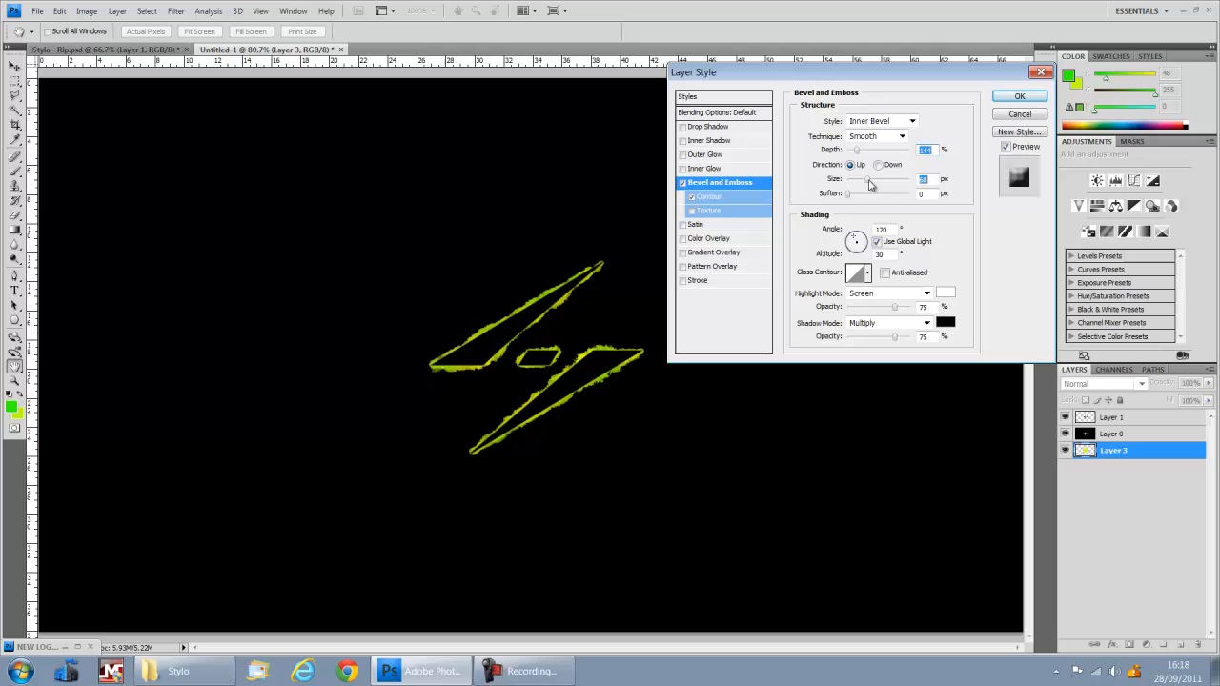
left_click(1019, 95)
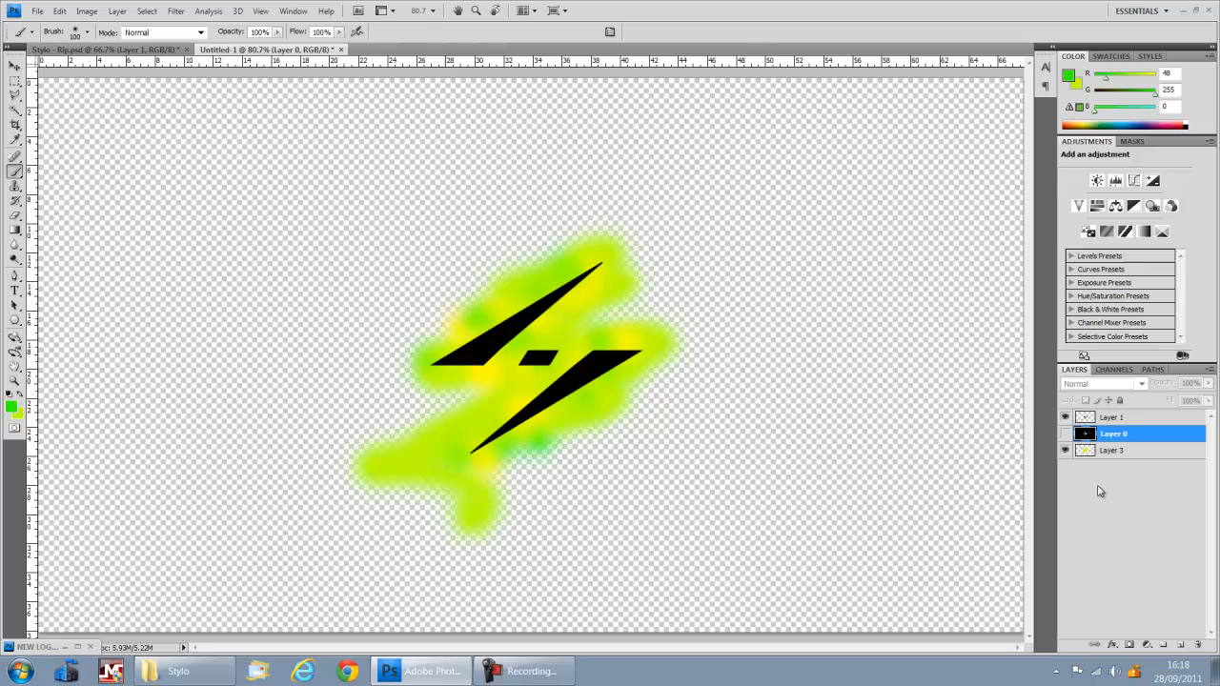
Erase the stray paint blobs at the lower left of the colour layer
left_click(1114, 450)
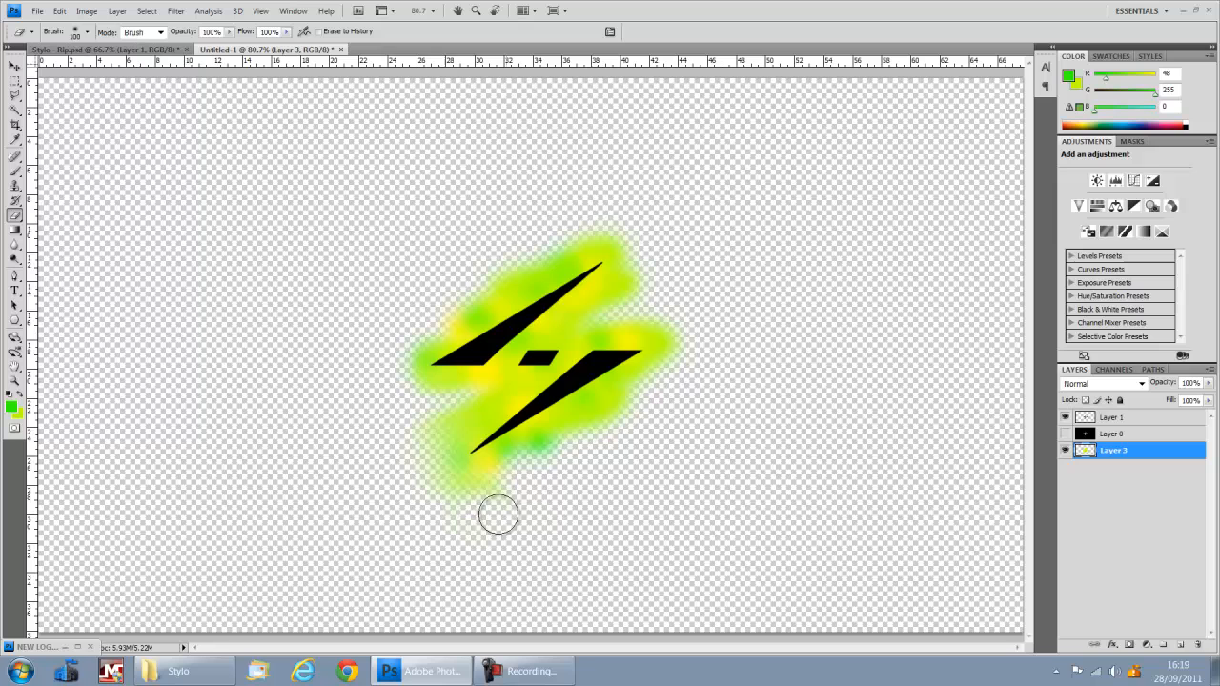
left_click_drag(500, 515, 467, 404)
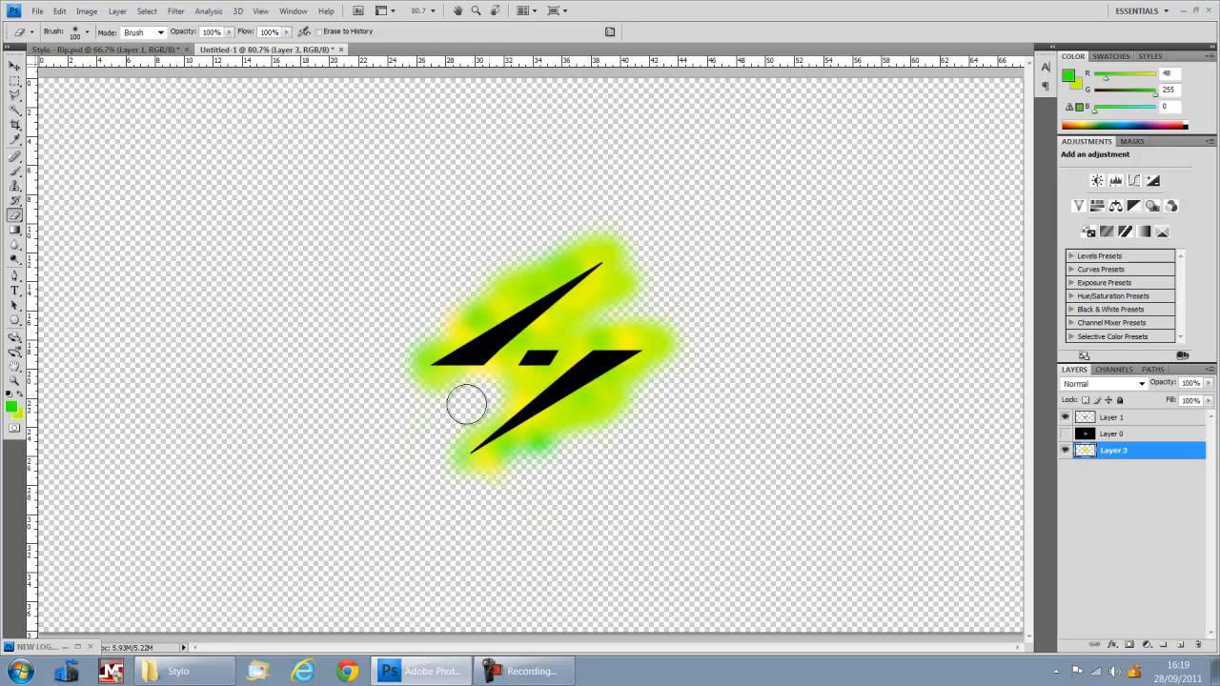
left_click_drag(467, 404, 614, 240)
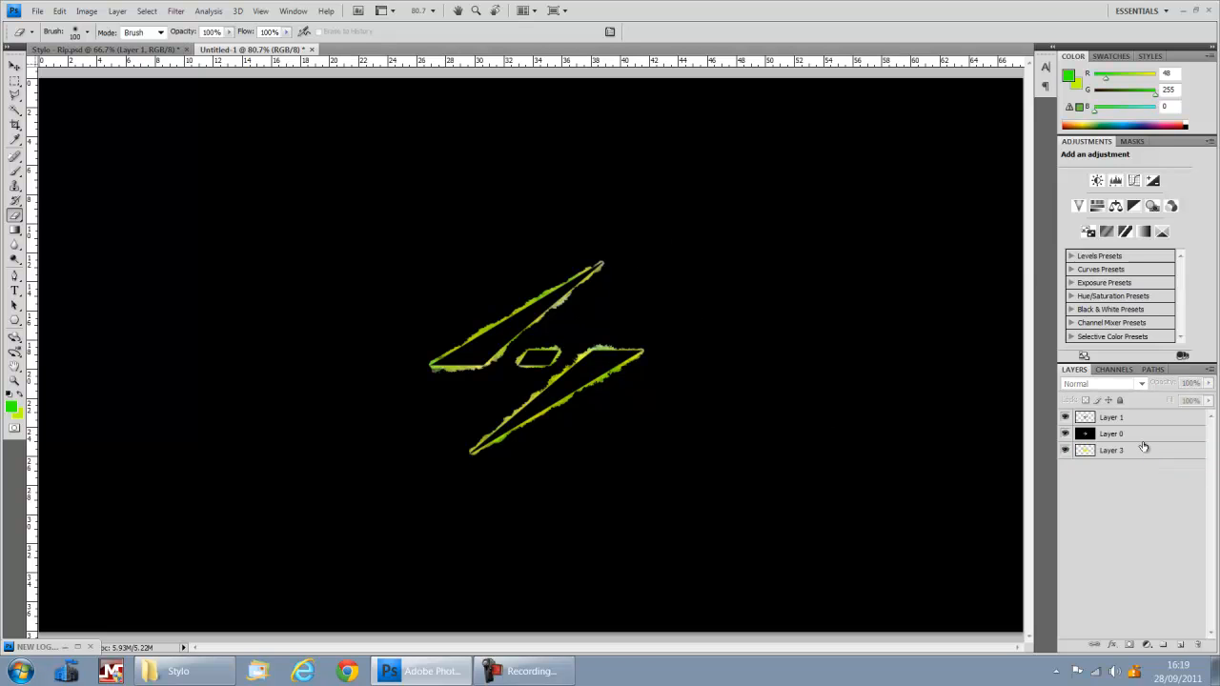
Apply a Bevel and Emboss layer style with increased size to the outline layer
double_click(1112, 450)
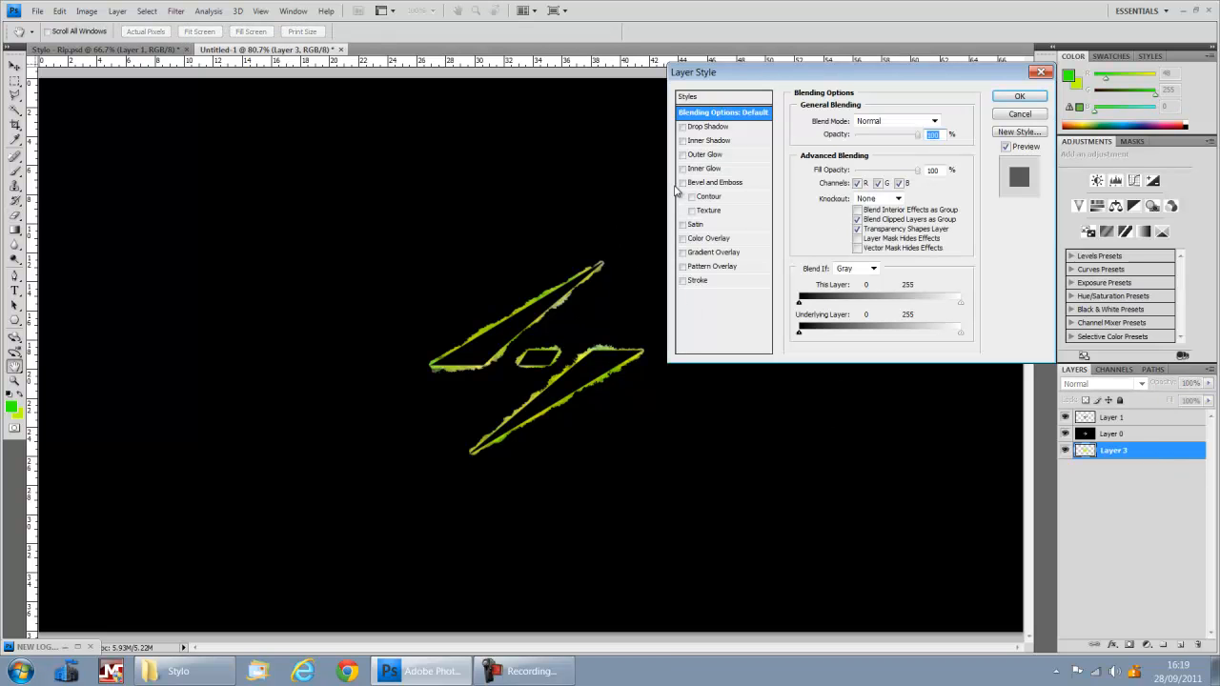
left_click(683, 183)
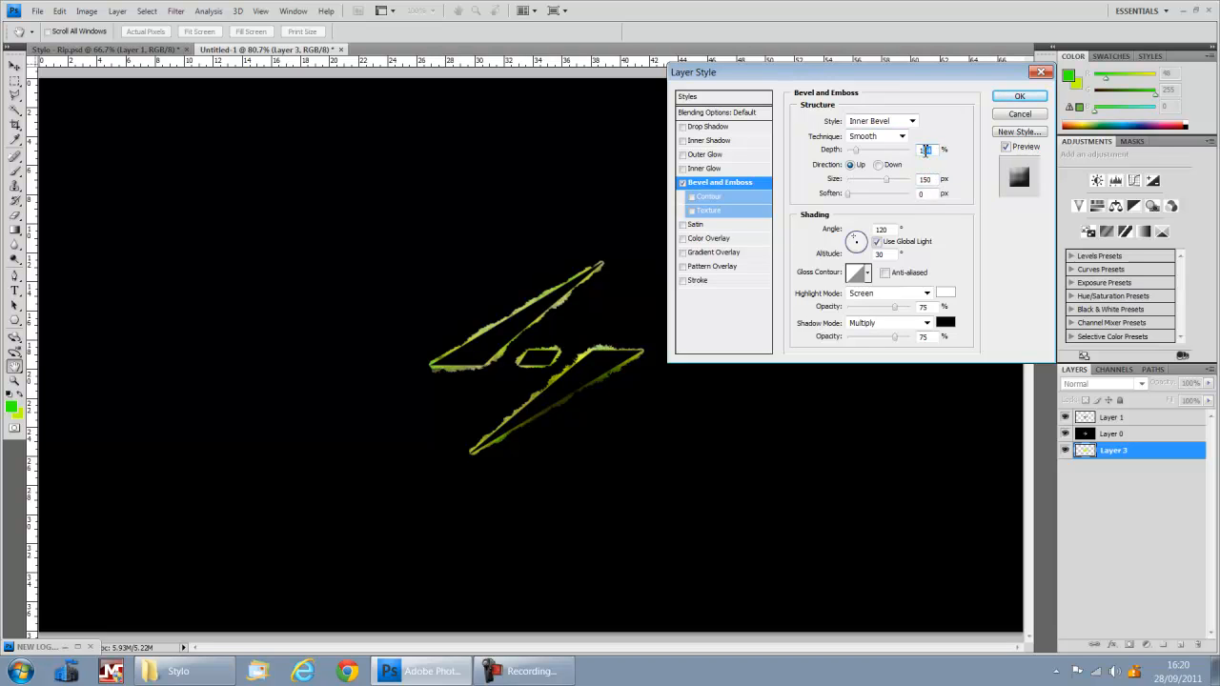
left_click(1018, 95)
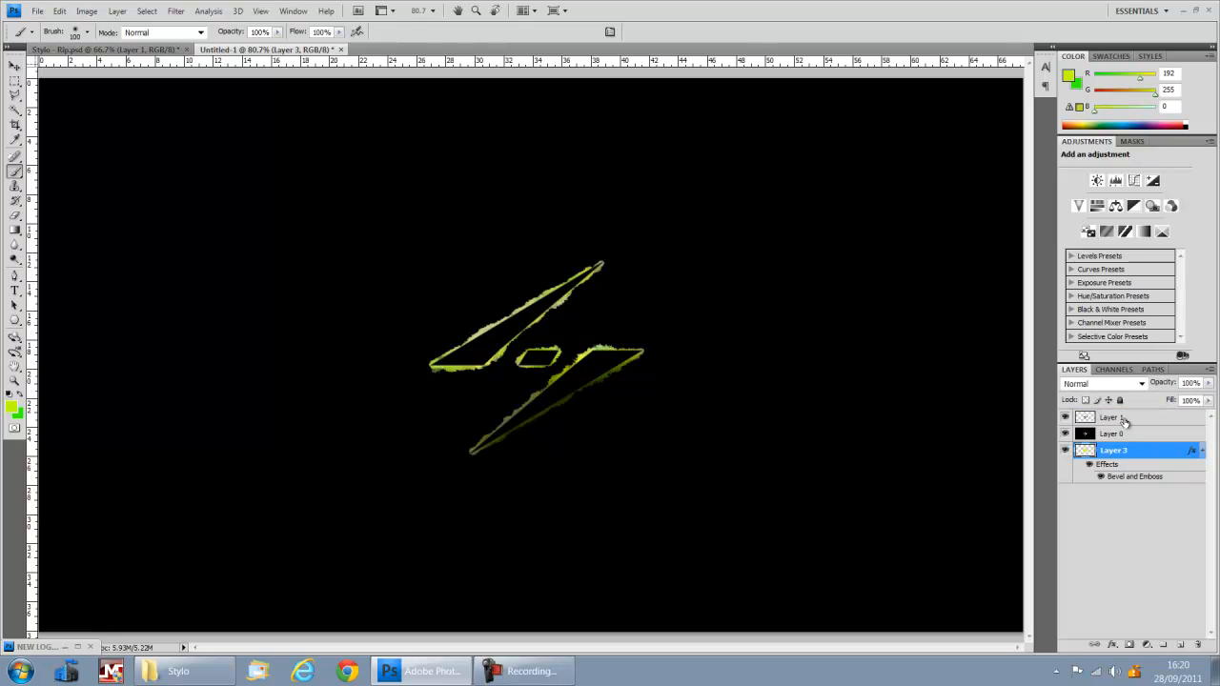
Select all three layers and zoom out to show the full black canvas with the logo
left_click(59, 11)
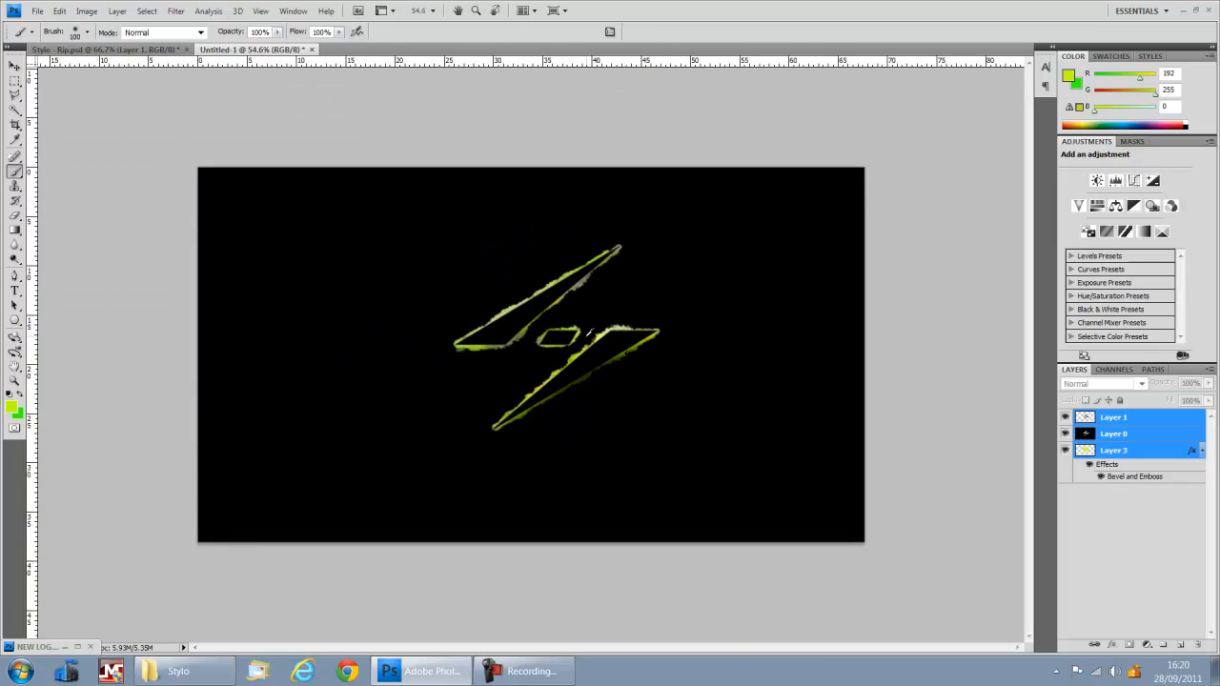
key("ctrl+t")
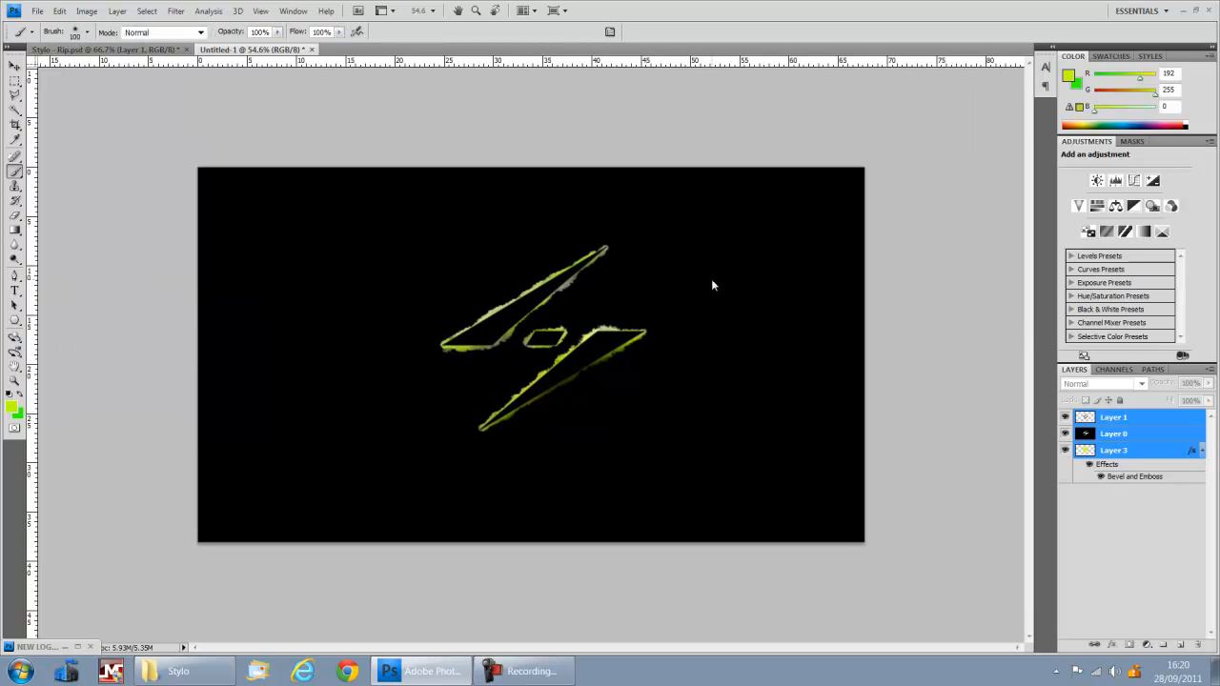
mouse_move(794, 373)
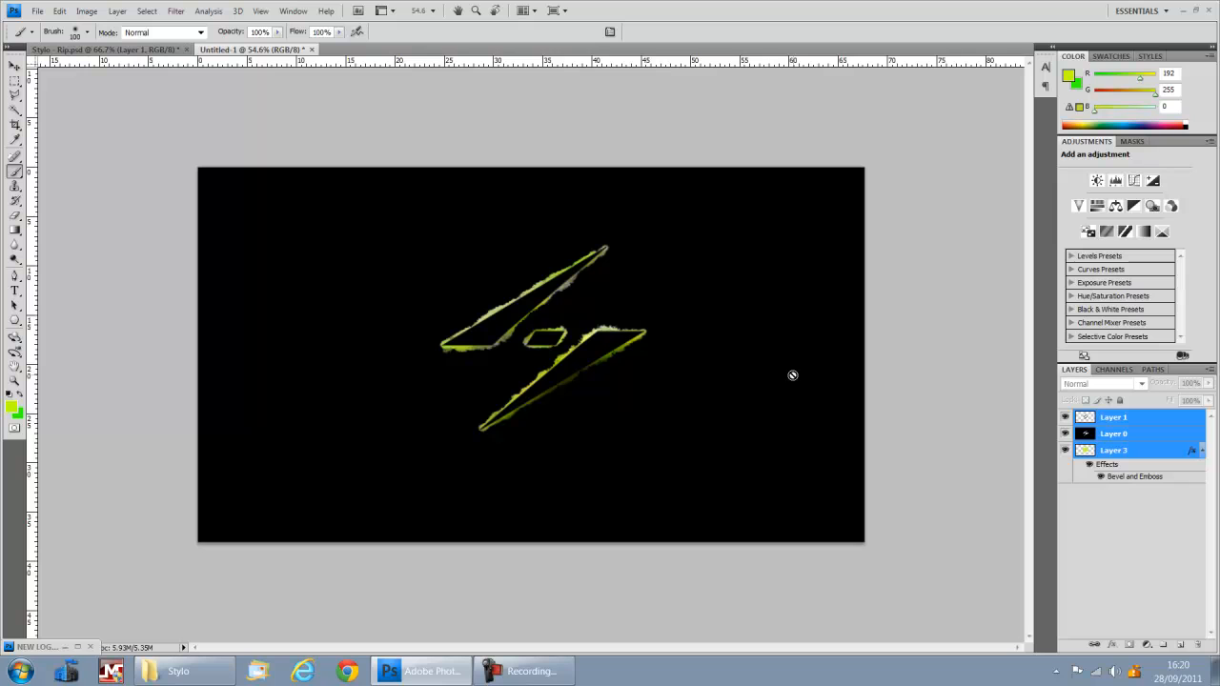
mouse_move(648, 414)
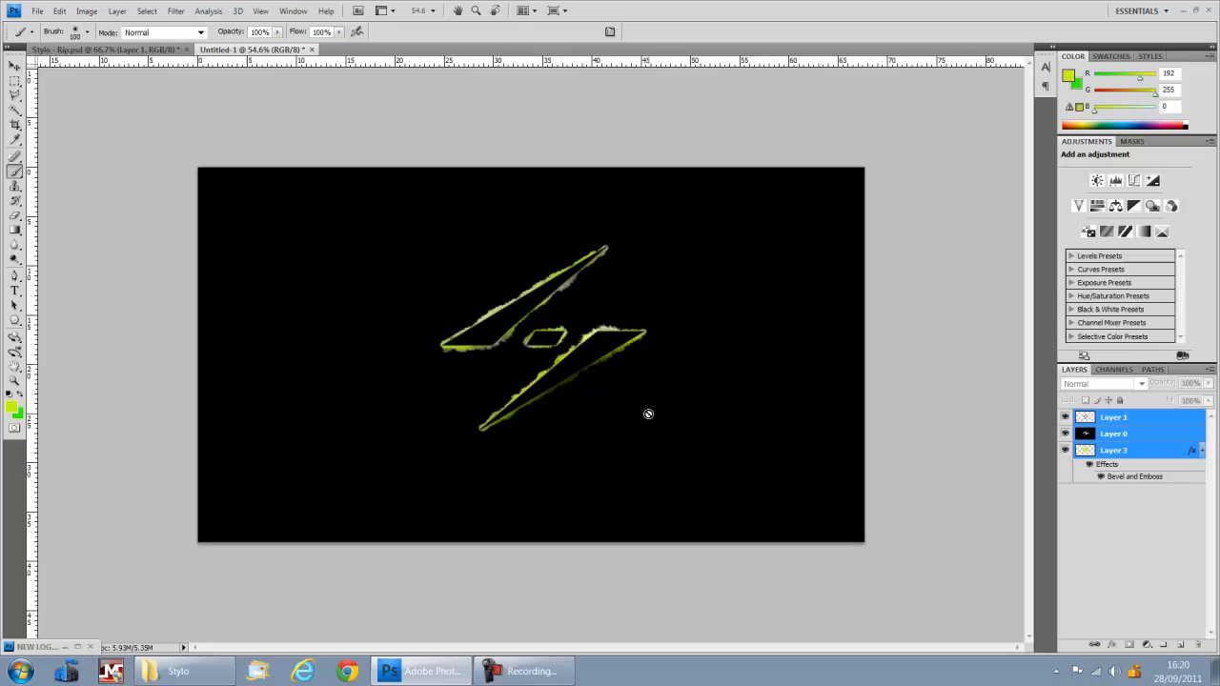
mouse_move(551, 431)
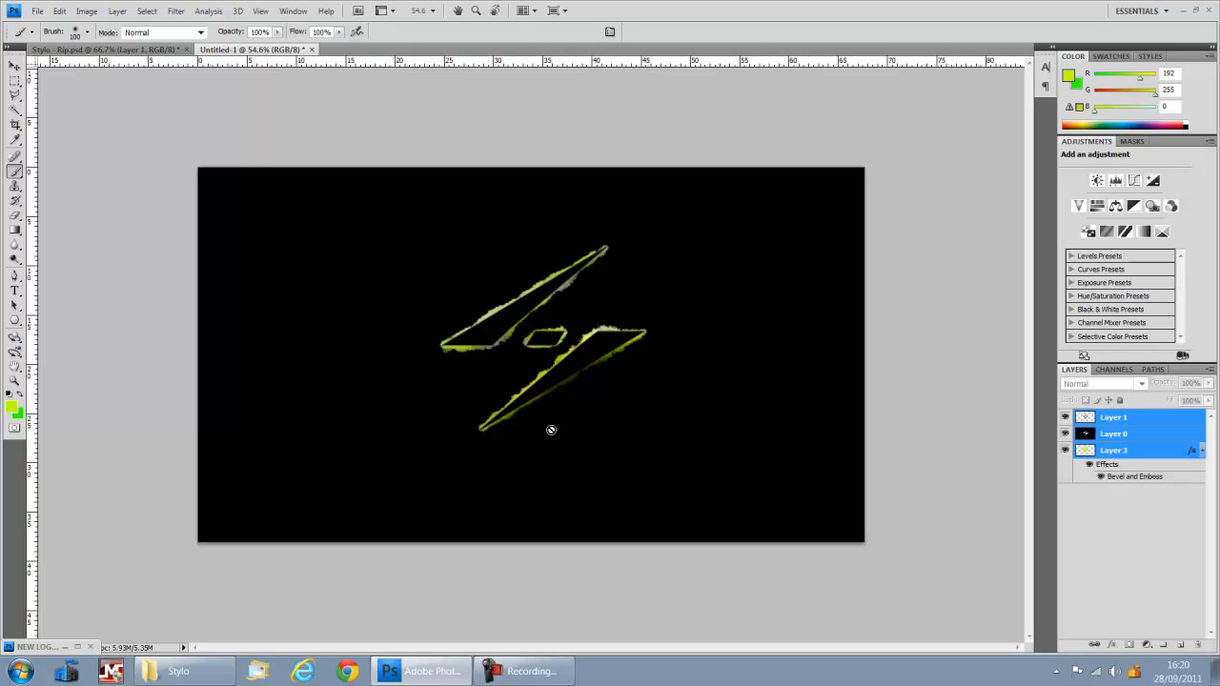
mouse_move(593, 343)
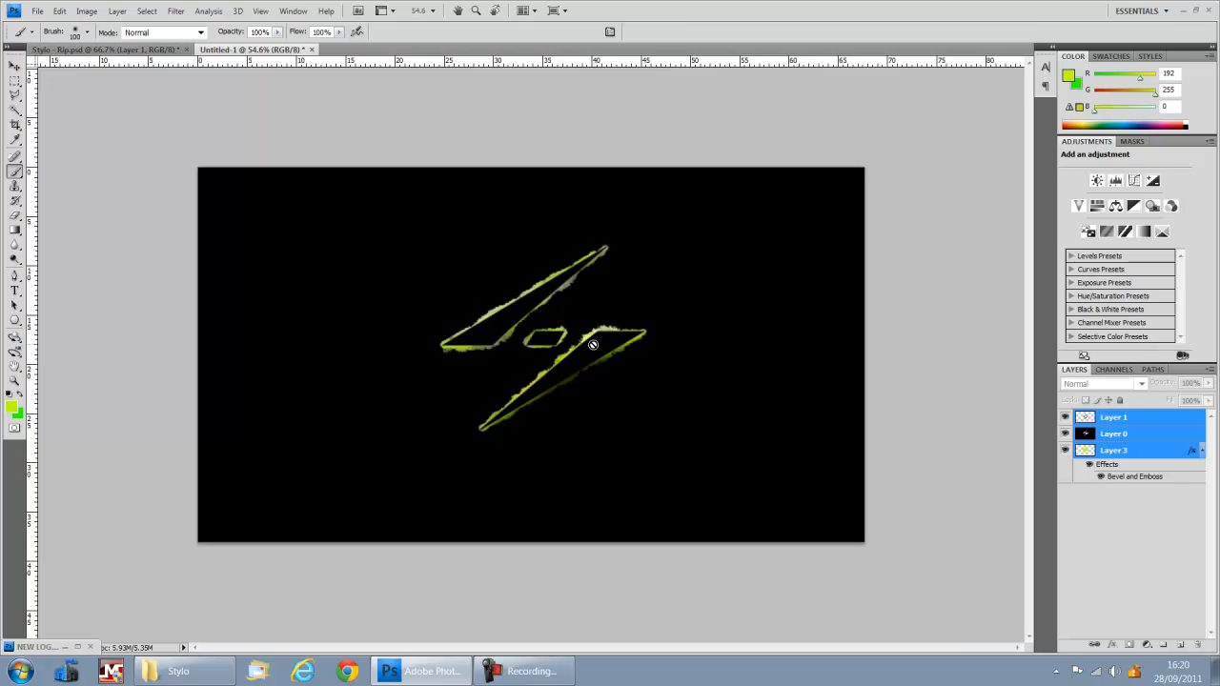